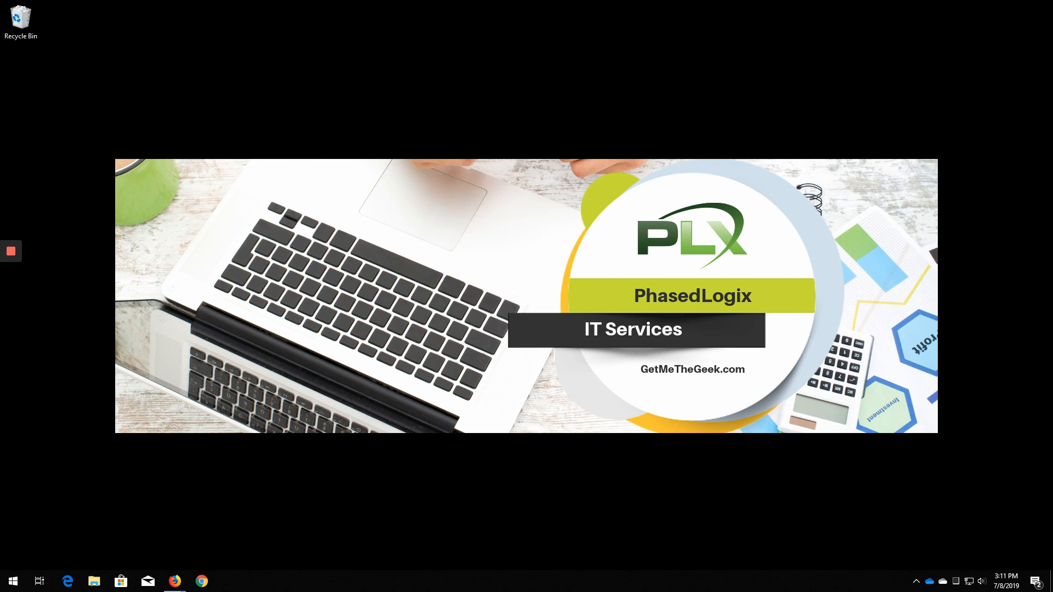
mouse_move(661, 397)
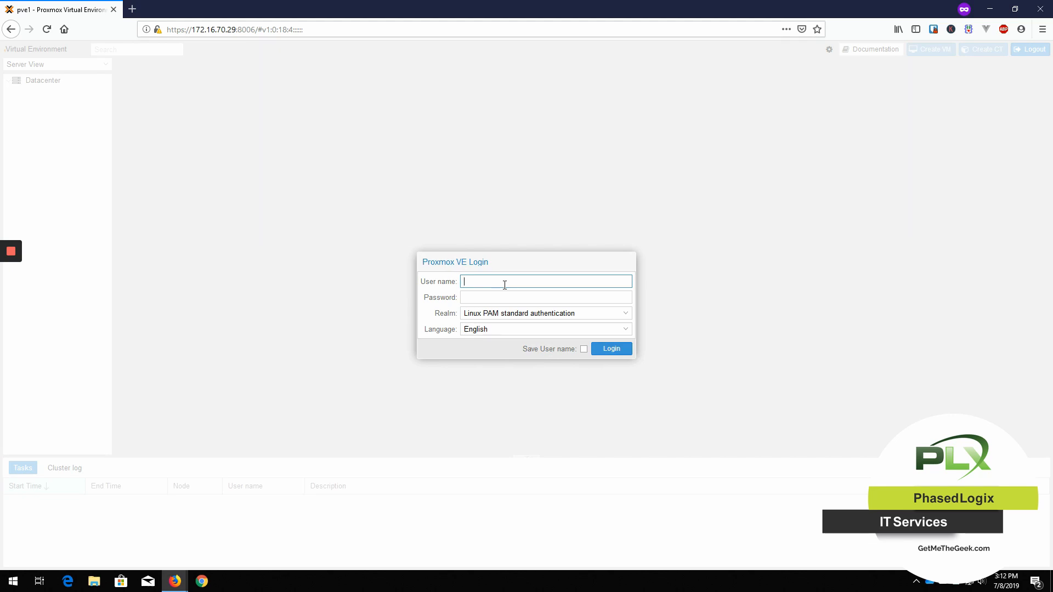
Sign in to the Proxmox web interface as root and dismiss the no-subscription notice.
text(root)
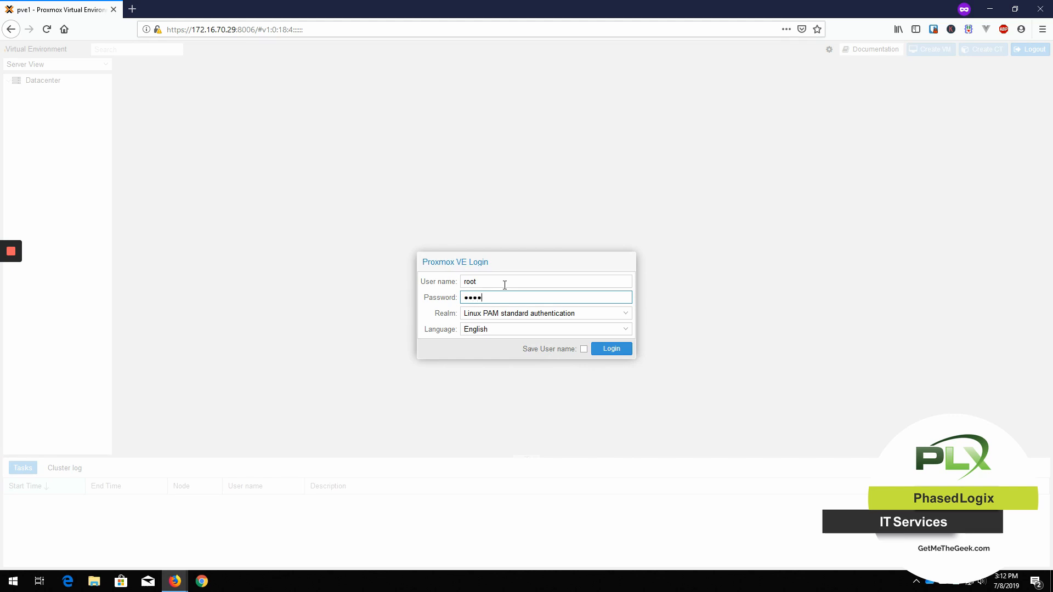
click(610, 348)
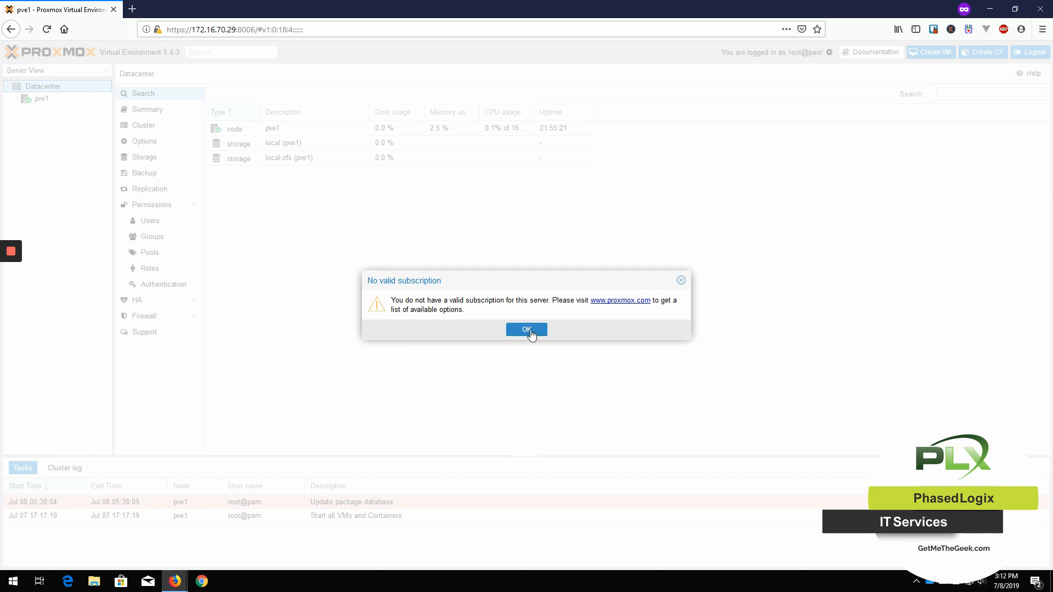
click(526, 329)
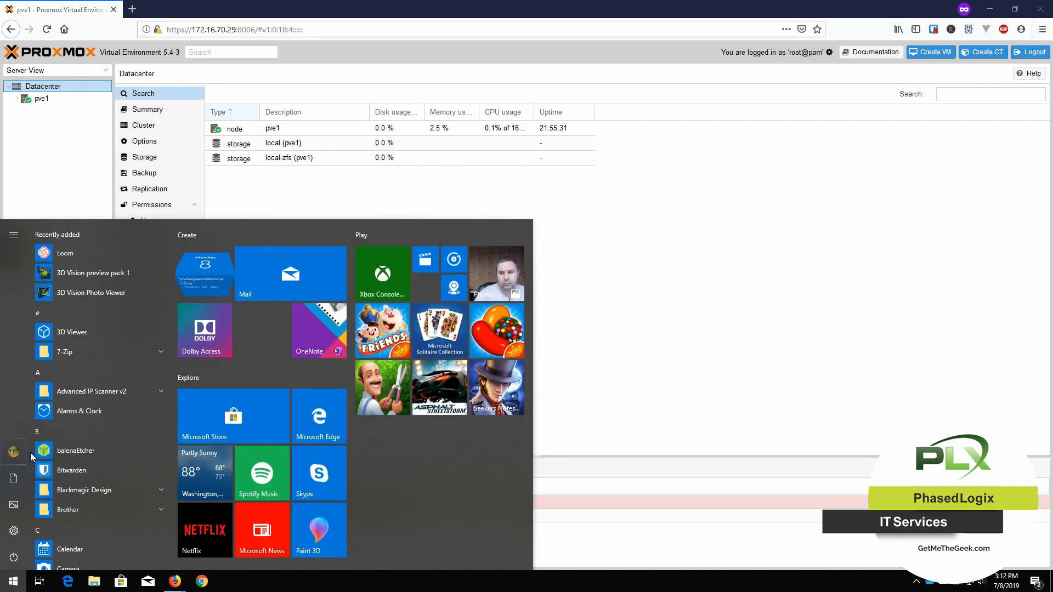
Launch PuTTY, open an SSH session to 172.16.70.29 and accept its host key.
text(putty)
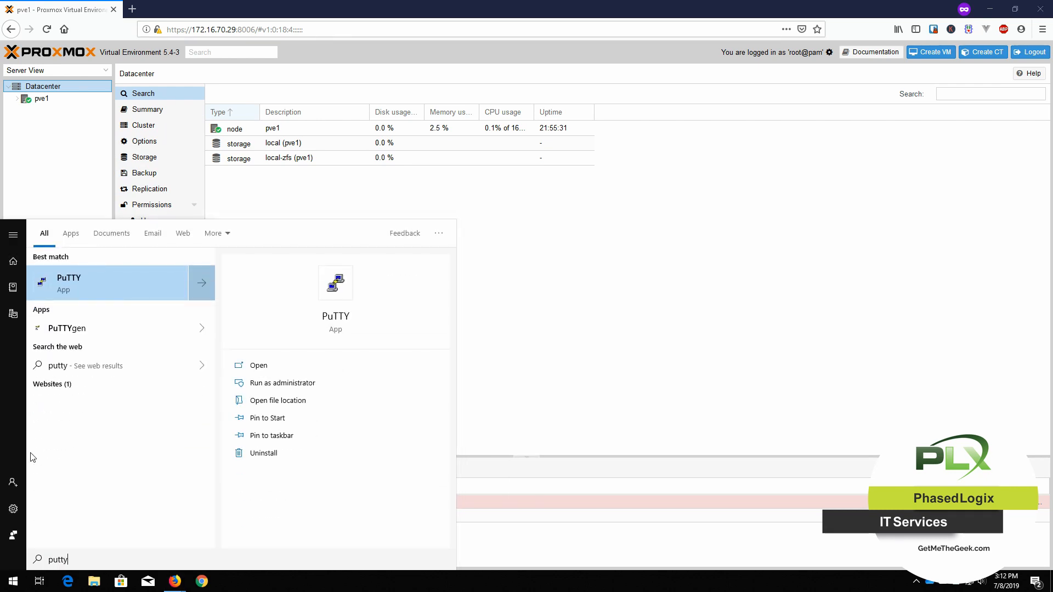
click(68, 283)
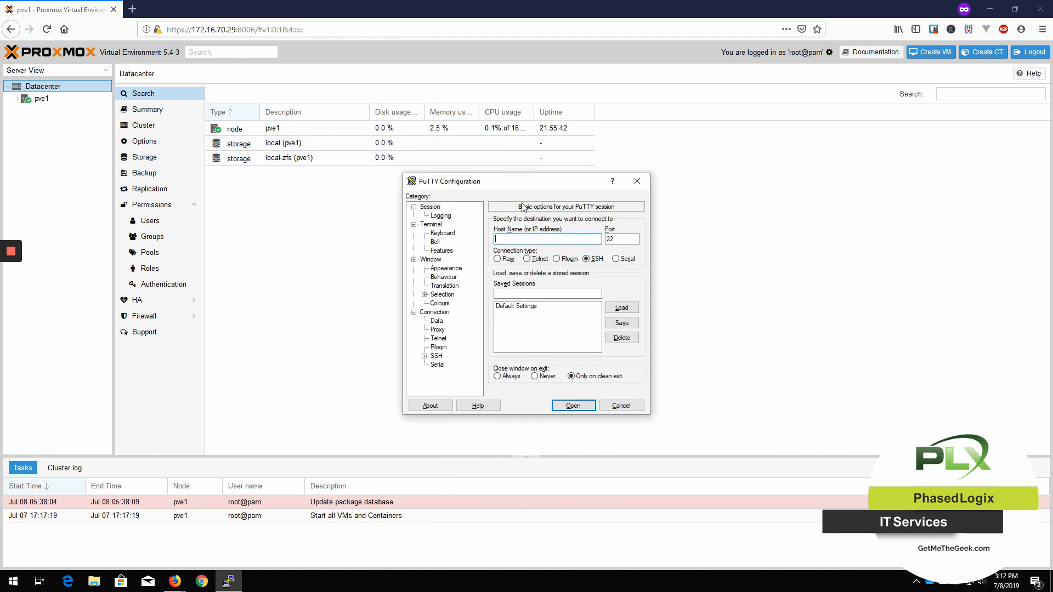
text(172.16.70.29)
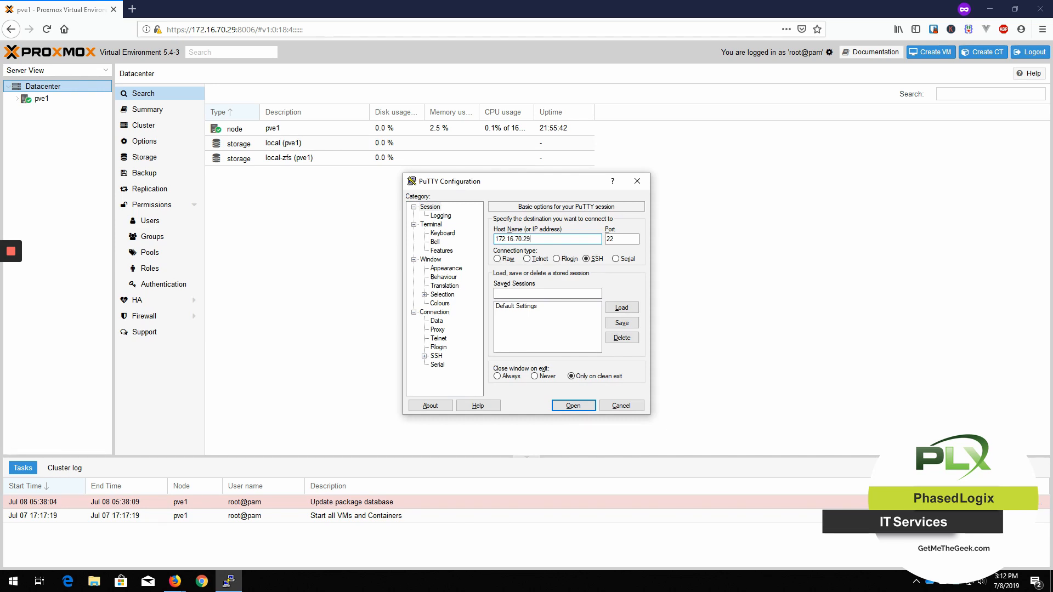
click(573, 405)
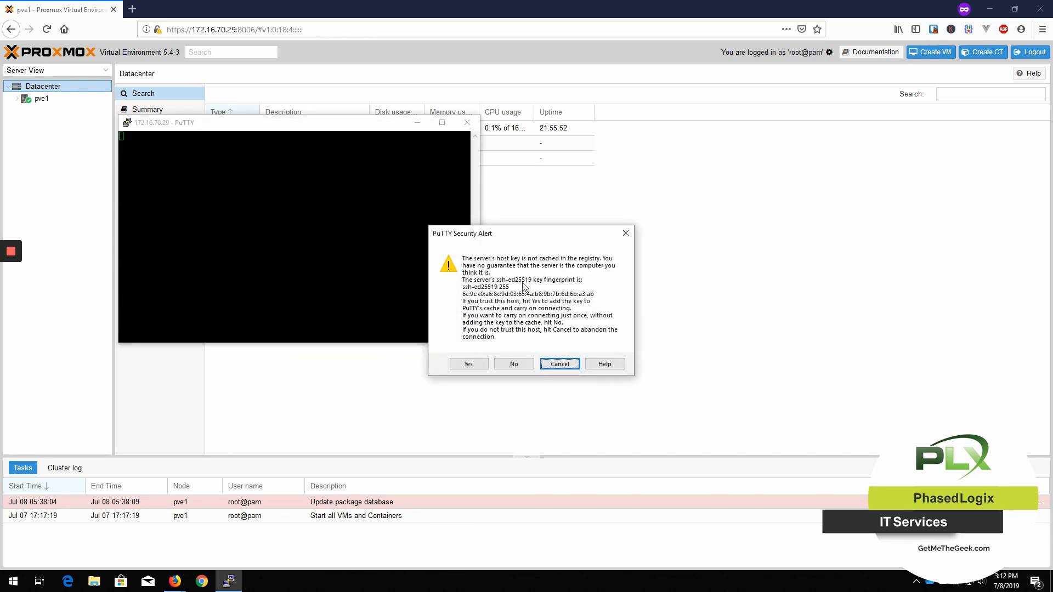
click(467, 362)
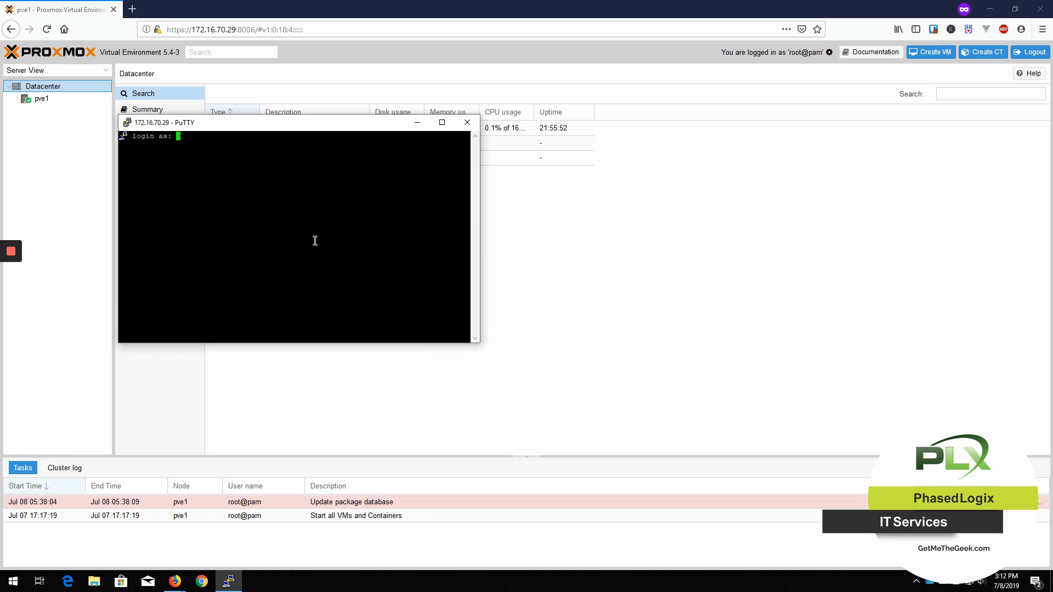
Log in to pve1 as root and open /etc/apt/sources.list in nano.
text(root)
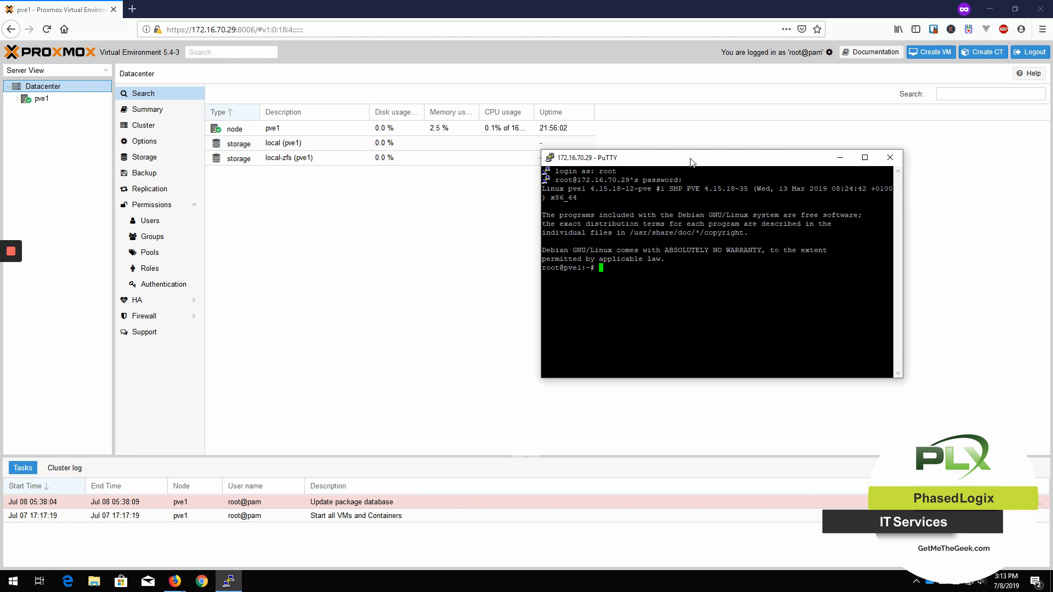
text(nano /et)
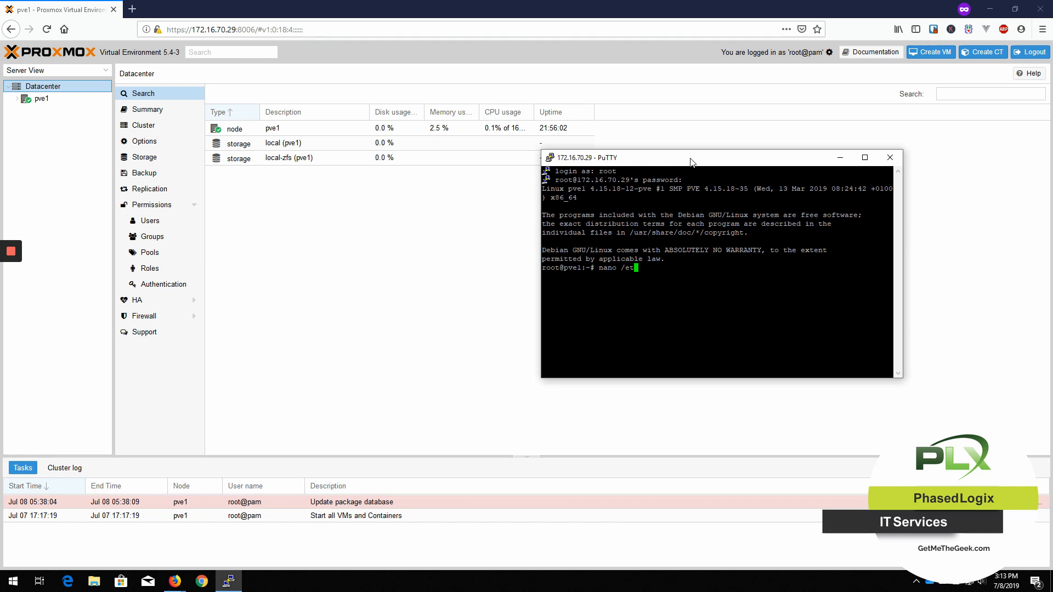
text(c)
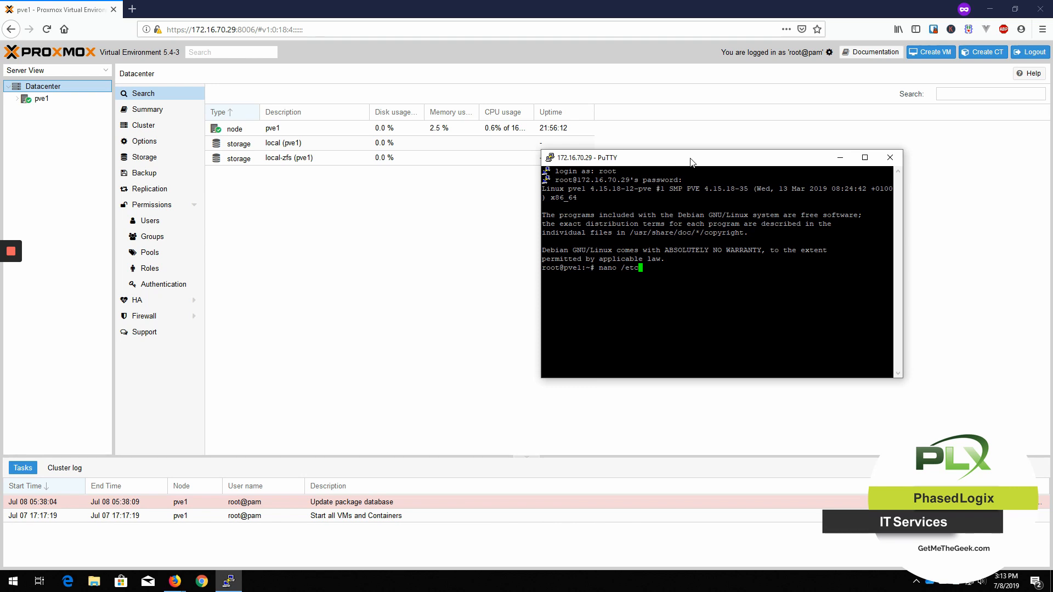
text(ap)
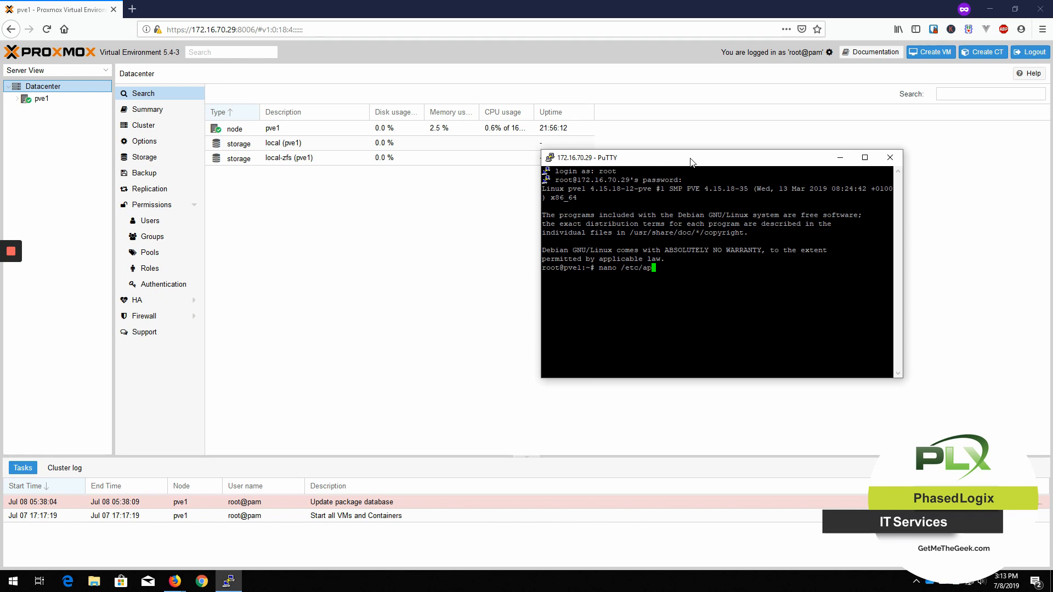
text(t/s)
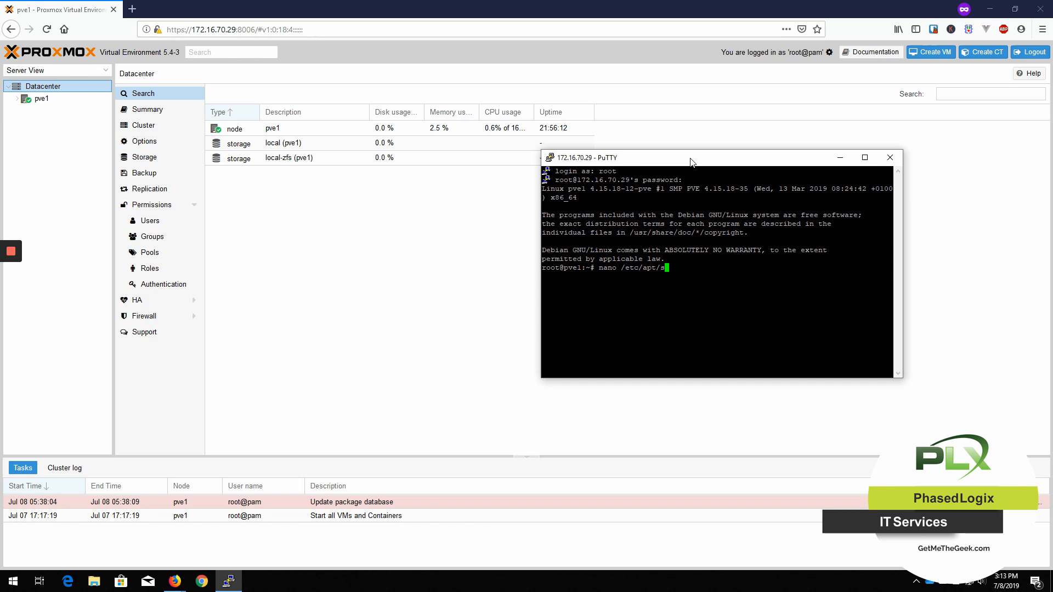
text(ources.list)
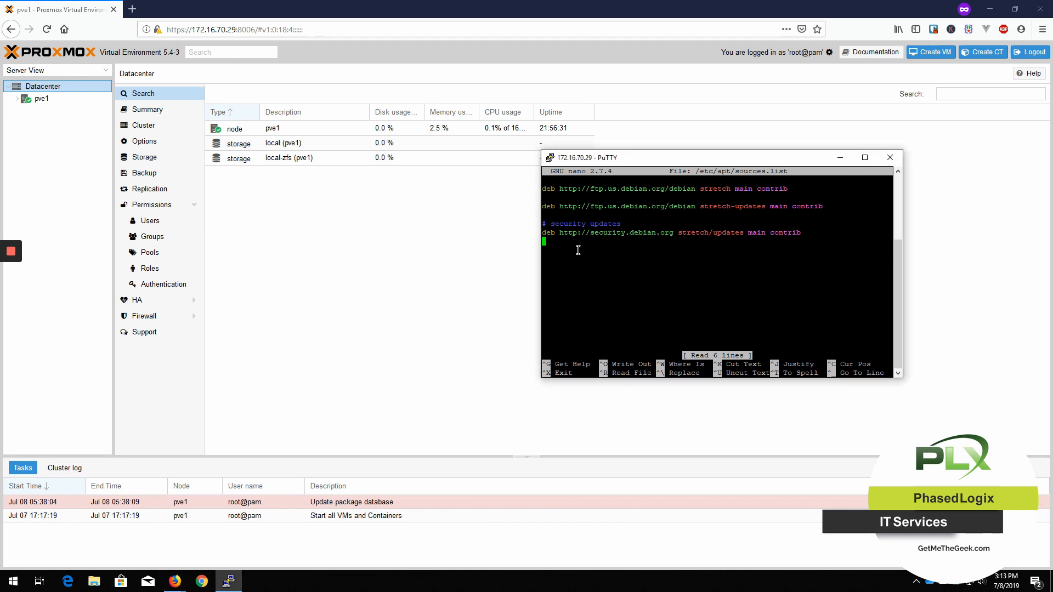
text(deb http://download.proxmox.com/debian stretch pve-no-subscription)
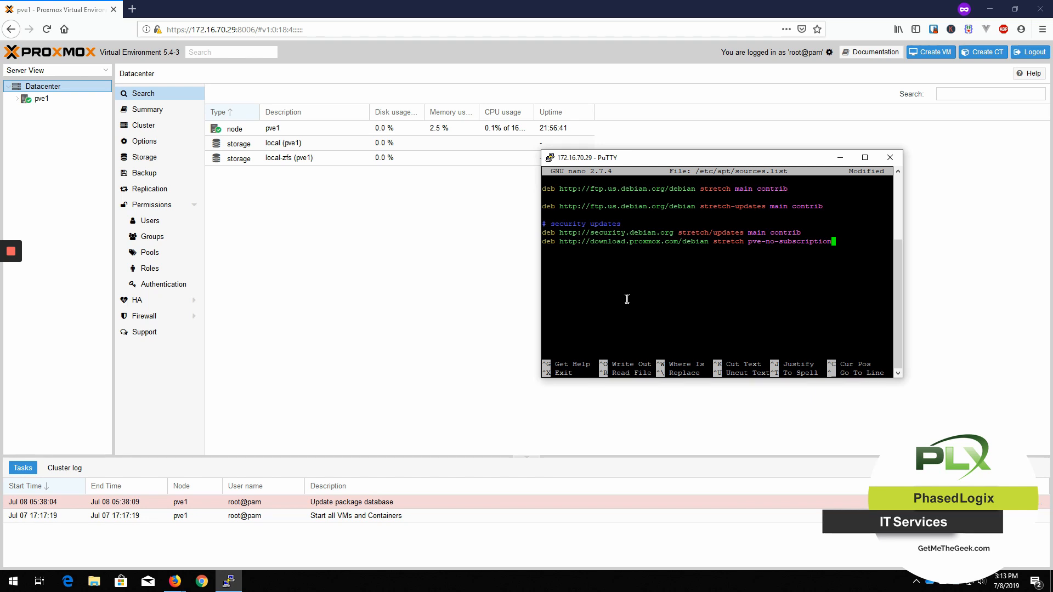
key(ctrl+o)
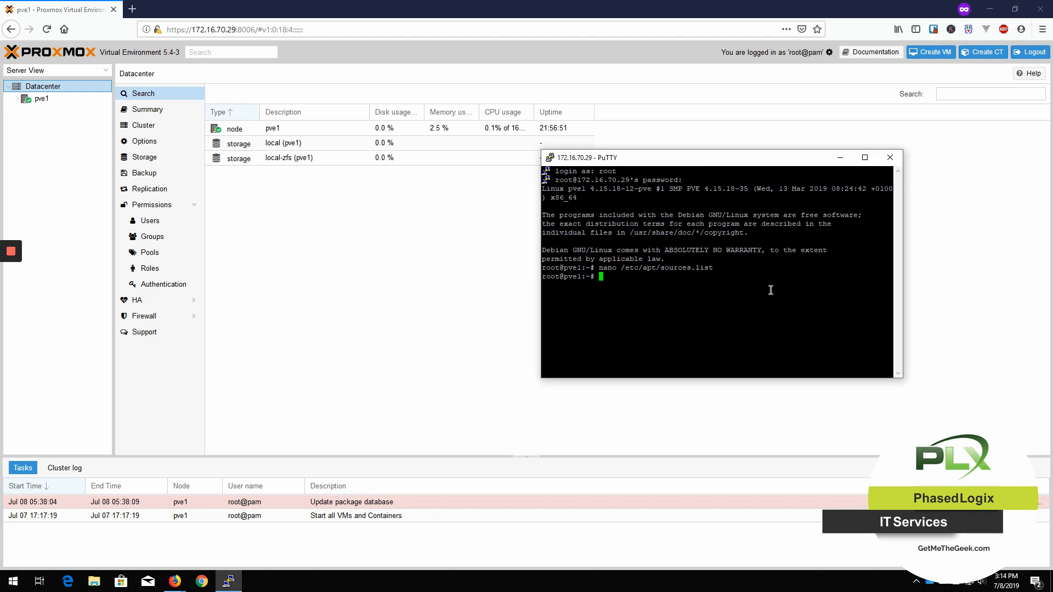
Open pve-enterprise.list in nano and comment out its enterprise deb line with #.
text(non)
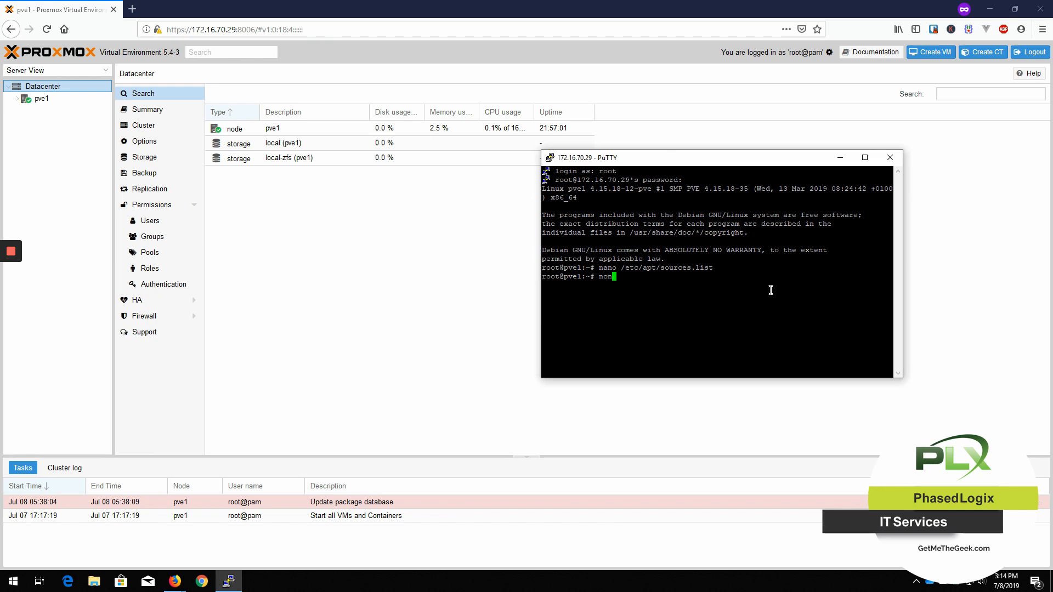
text(nano /)
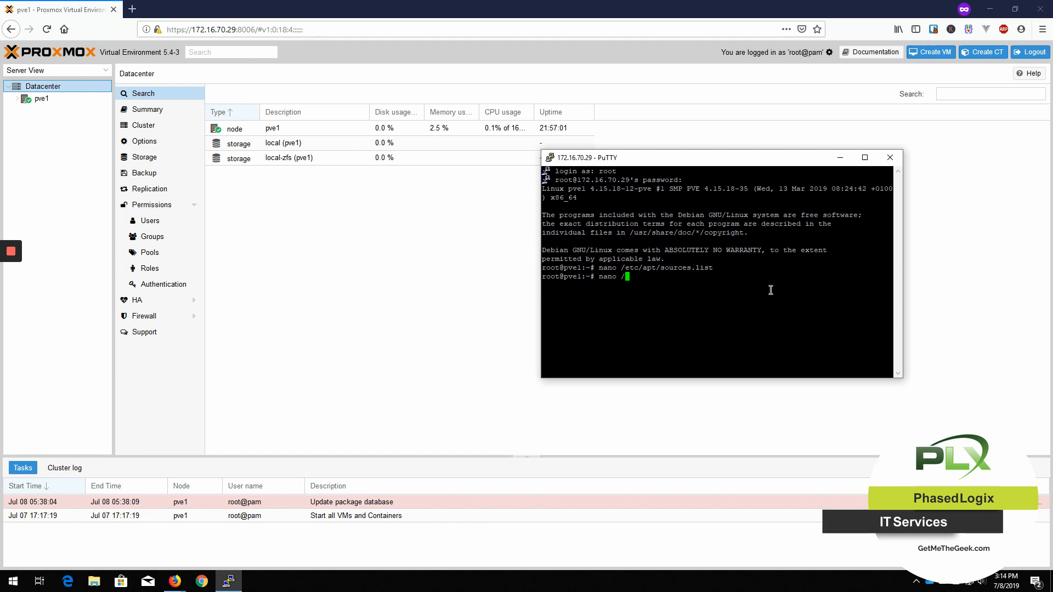
text(/etc/apt/sources.list.d/)
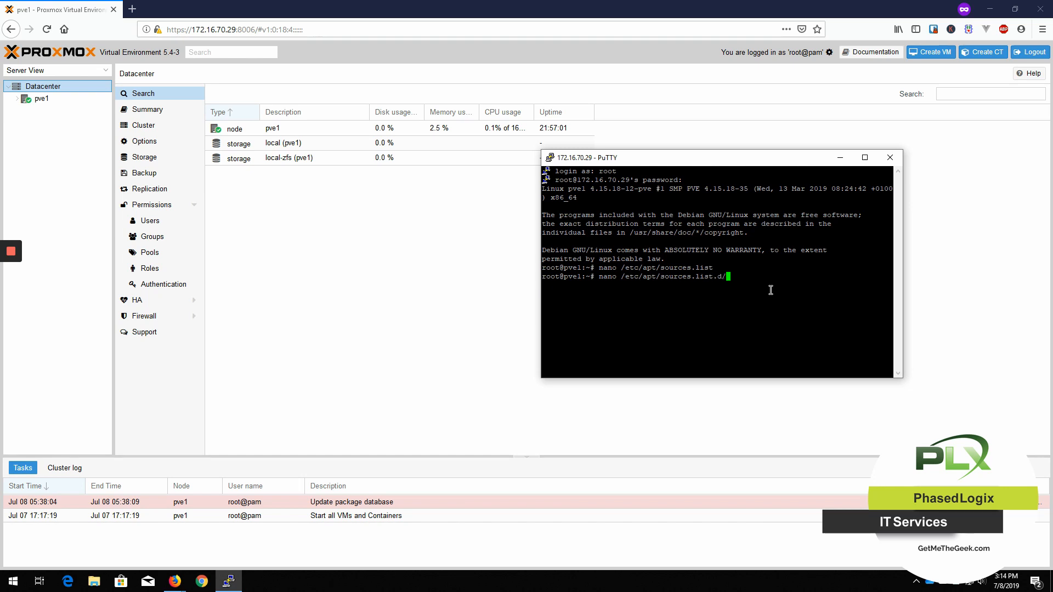
text(pv)
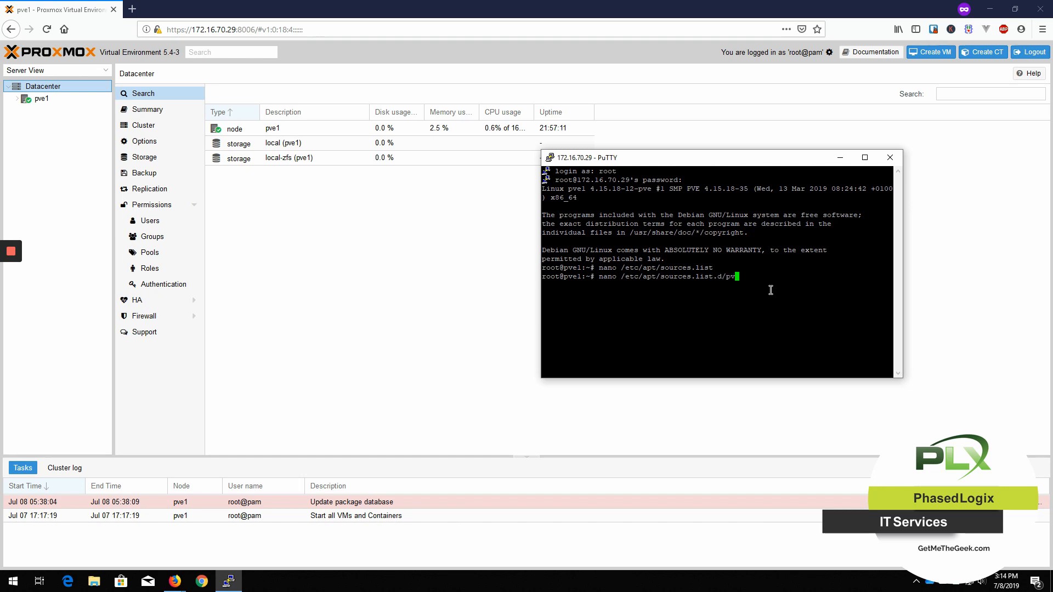
text(-en)
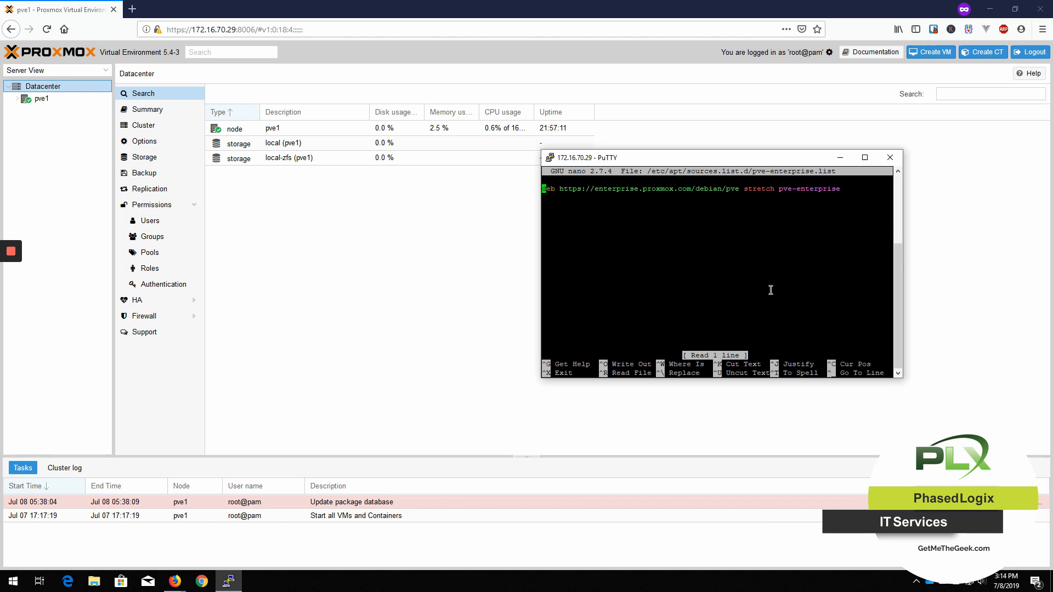
text(#)
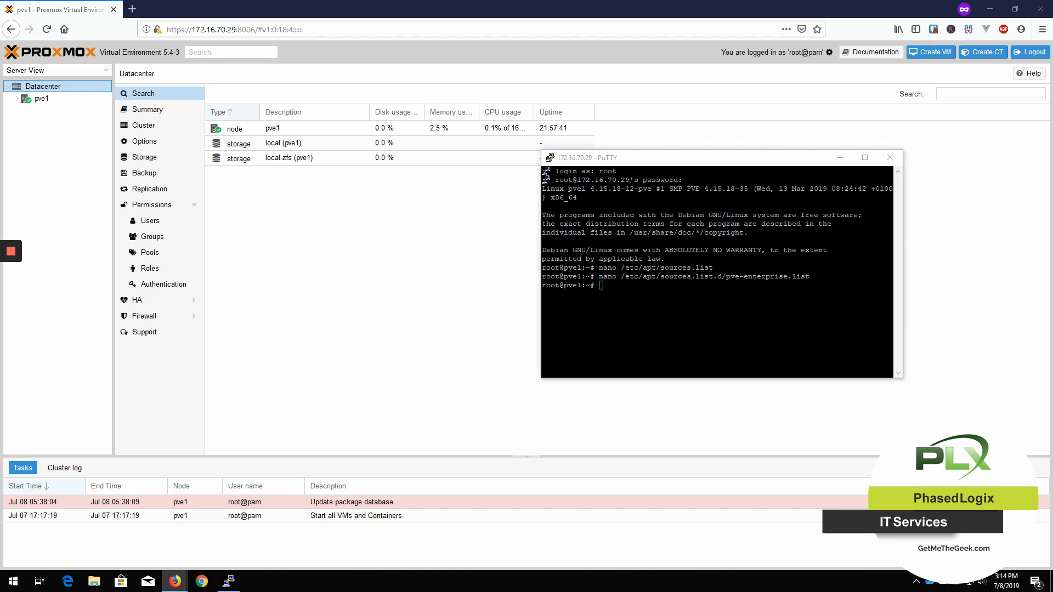
Run 'apt update && apt dist-upgrade -y' to upgrade the Proxmox host packages.
text(apt update && apt dist-upgrade -y)
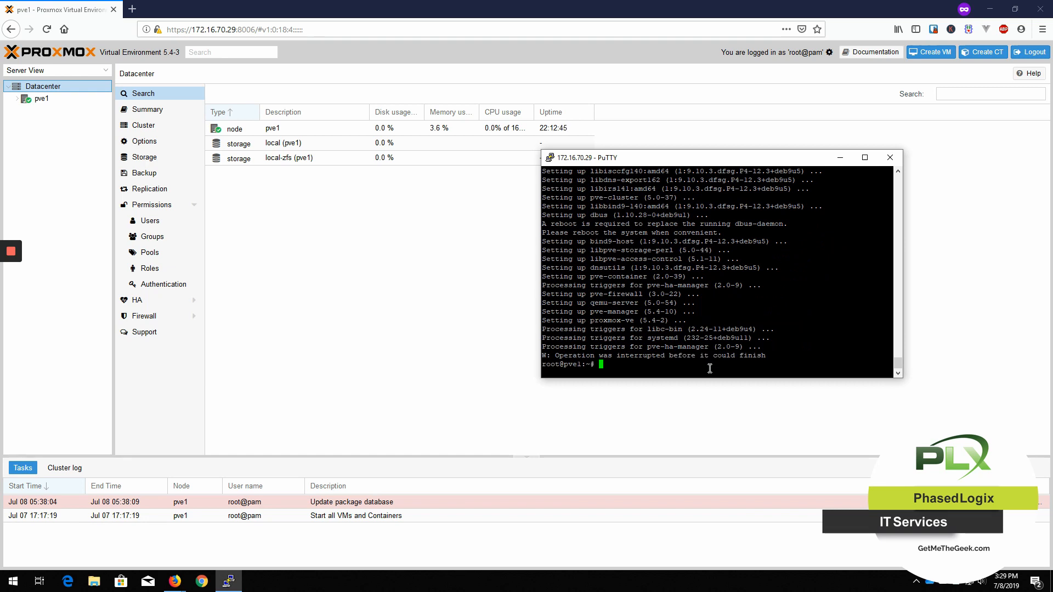
mouse_move(708, 368)
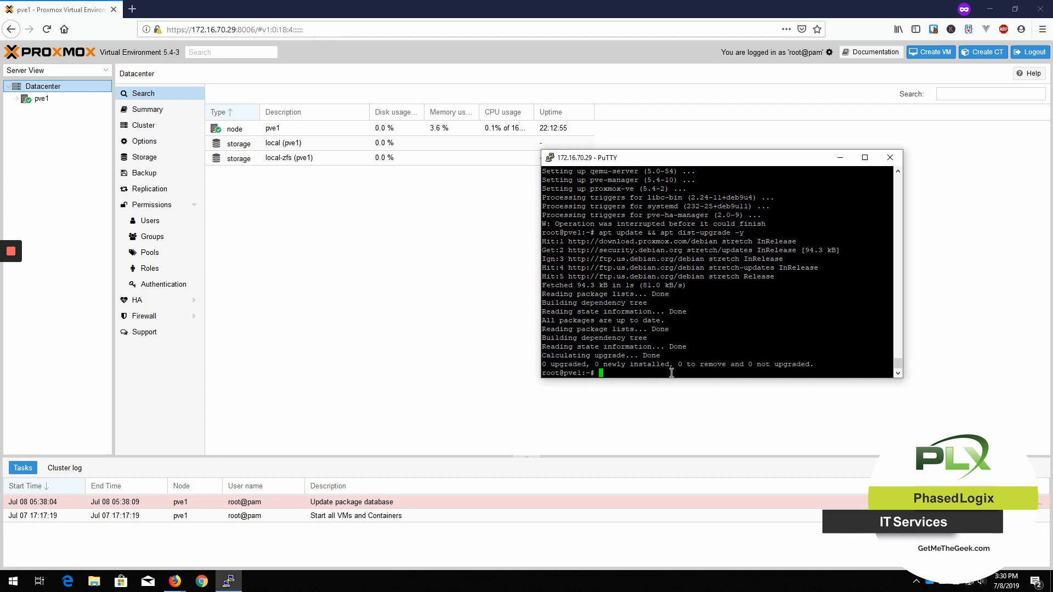
Bring the Proxmox page forward and reload it to show version 5.4-10.
click(289, 157)
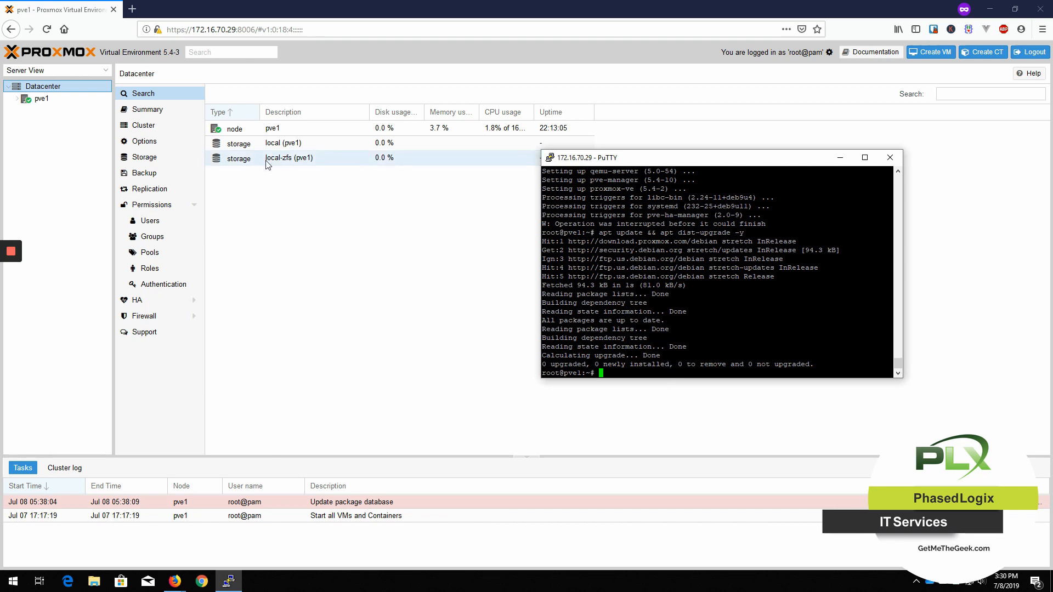
mouse_move(46, 29)
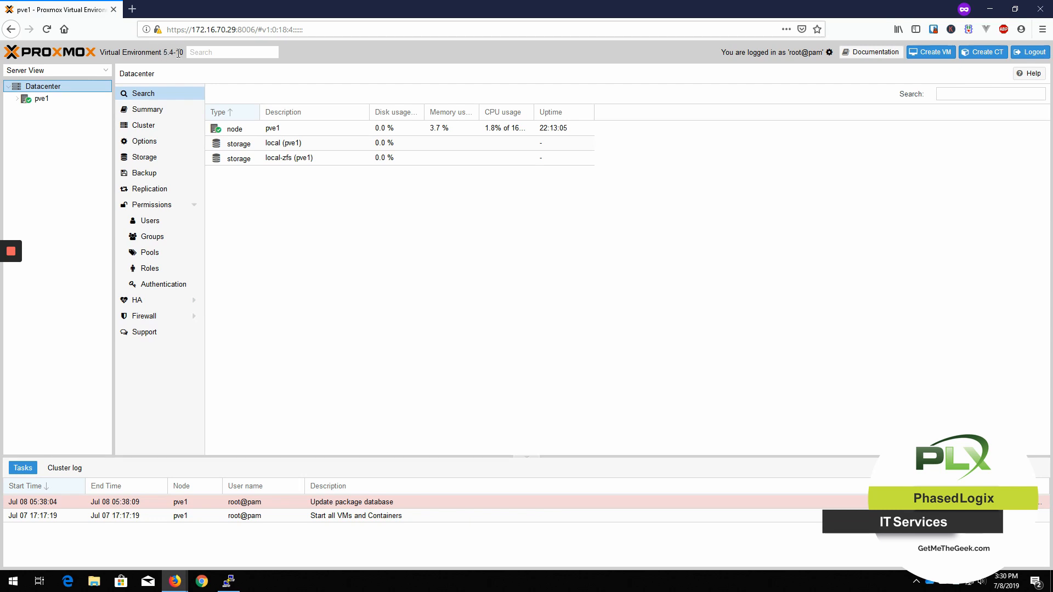
click(228, 581)
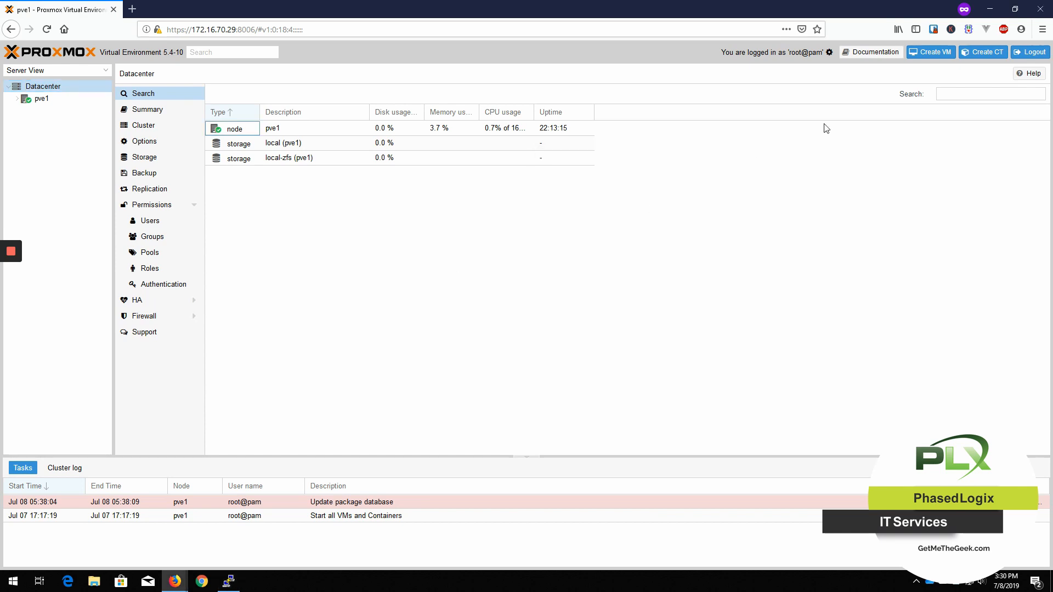
mouse_move(1016, 72)
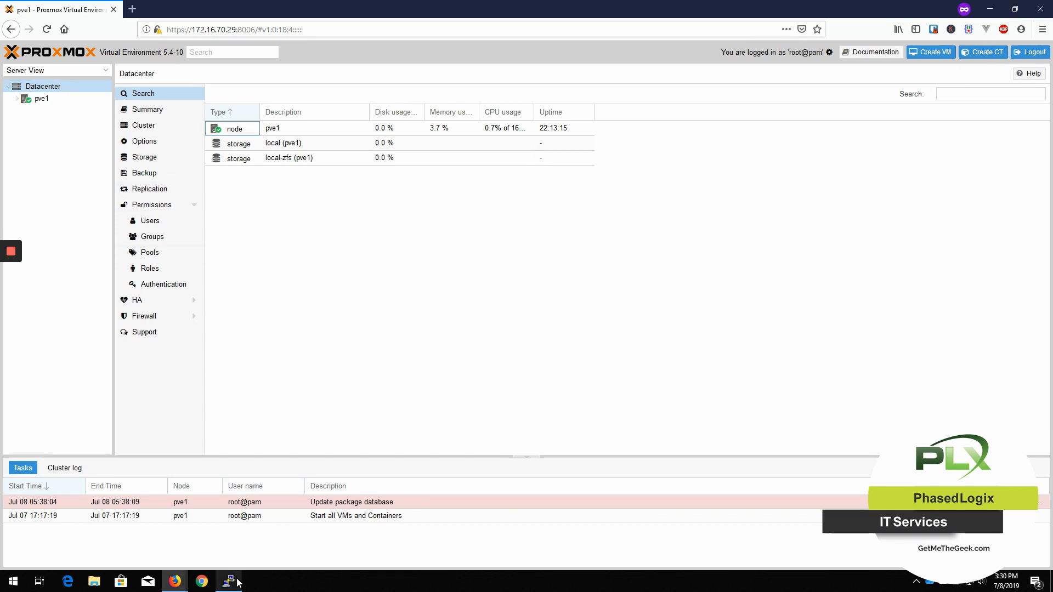
In PuTTY, change into /usr/share/javascript/proxmox-widget-toolkit/.
click(228, 581)
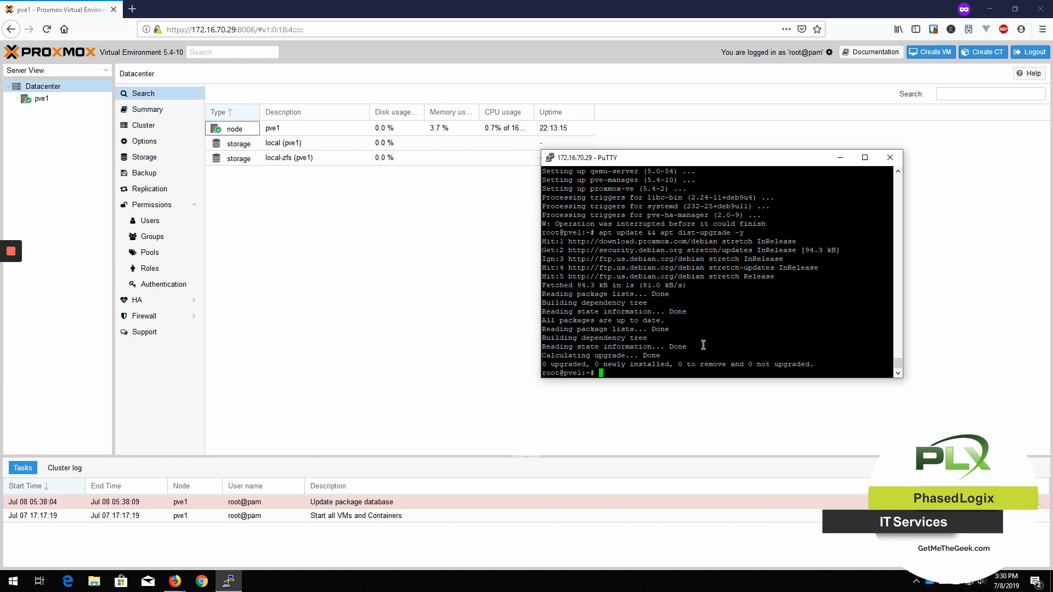
text(cd)
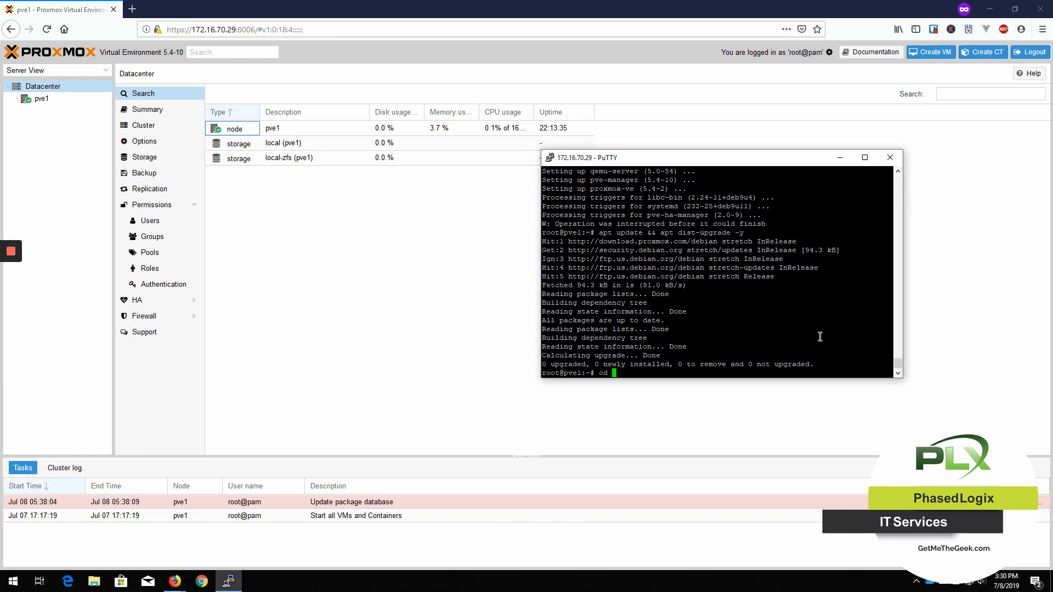
text(/)
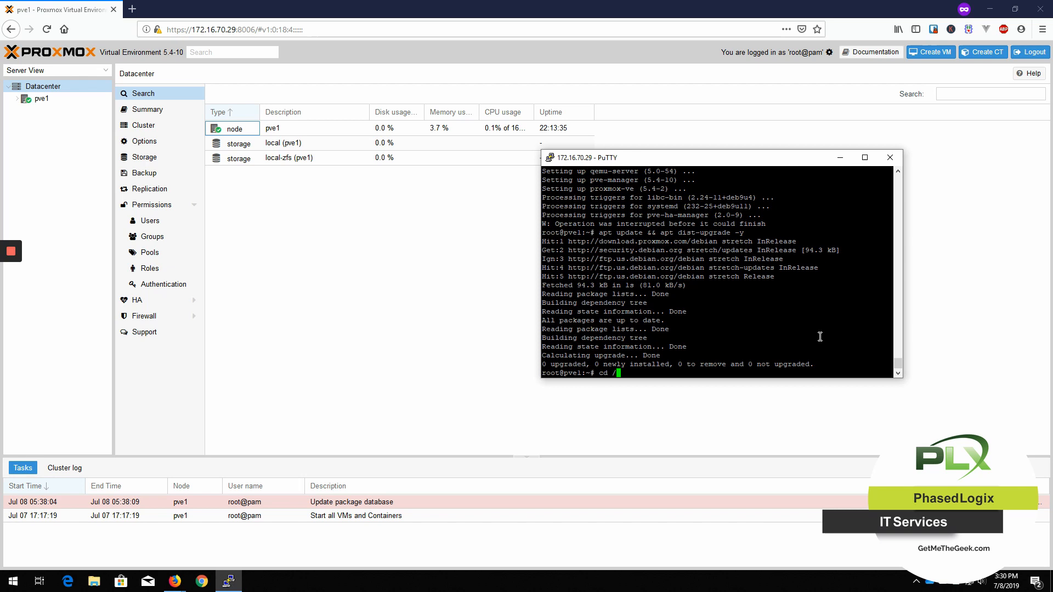
text(usr/)
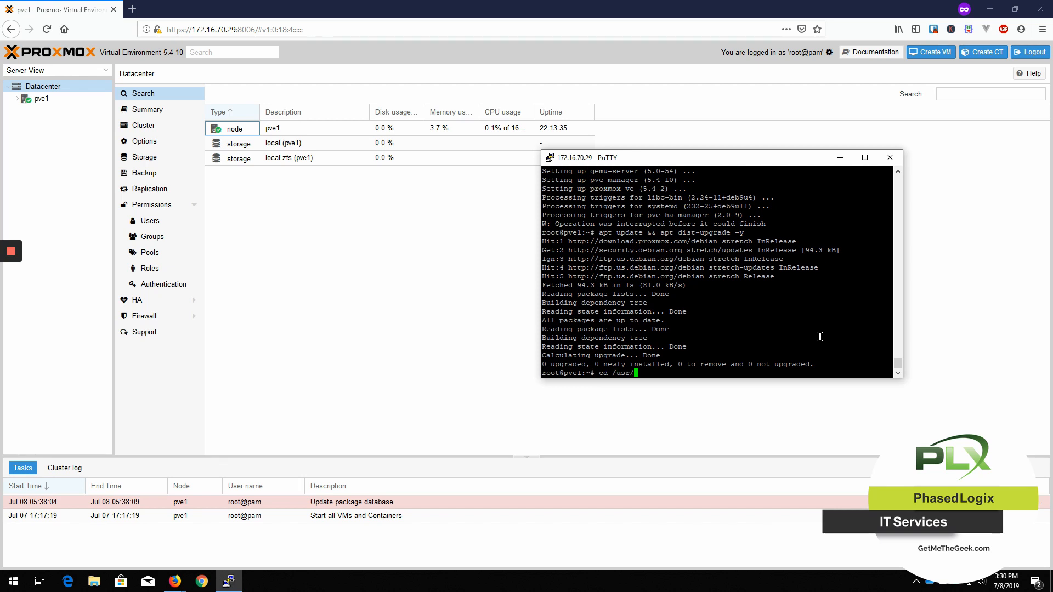
text(share/)
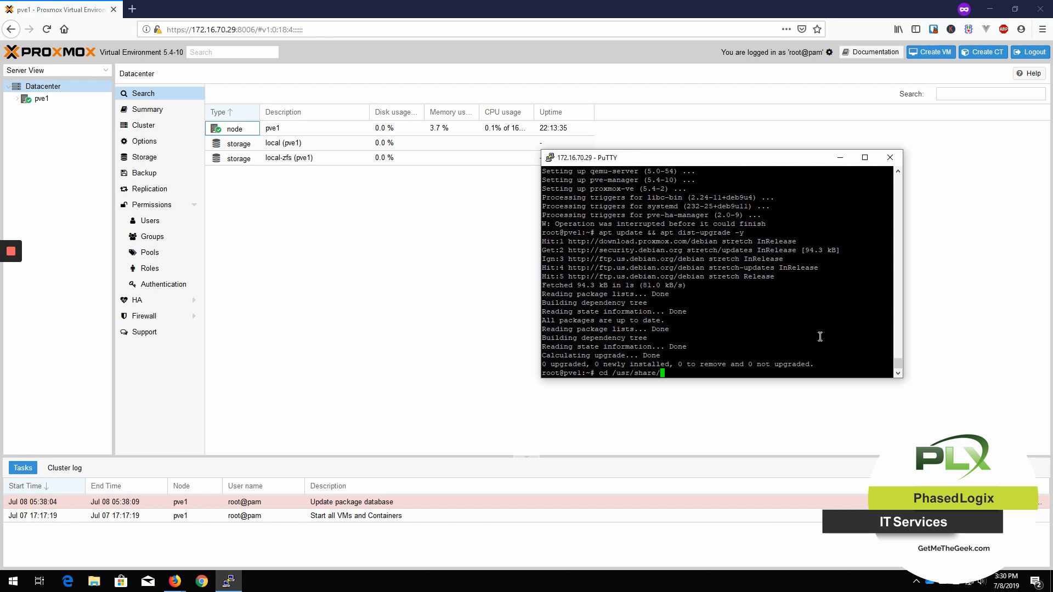
text(jav)
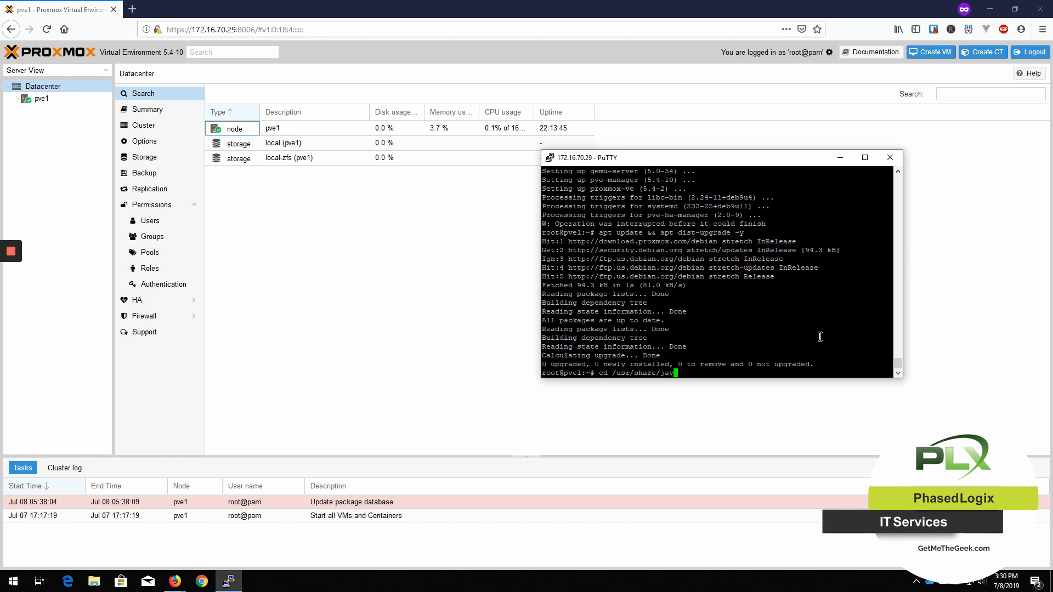
text(s)
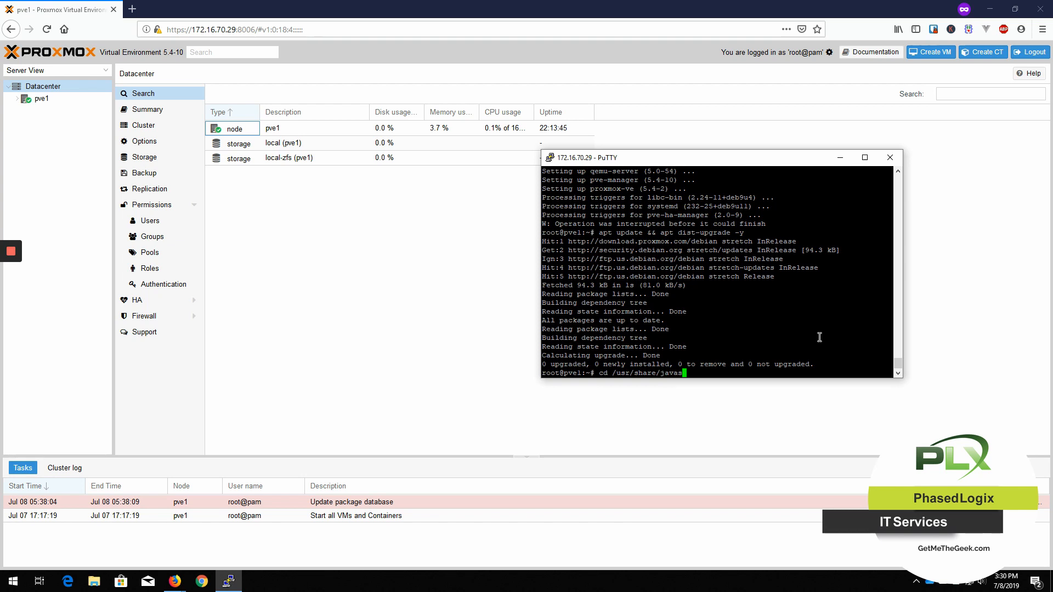
text(cript/)
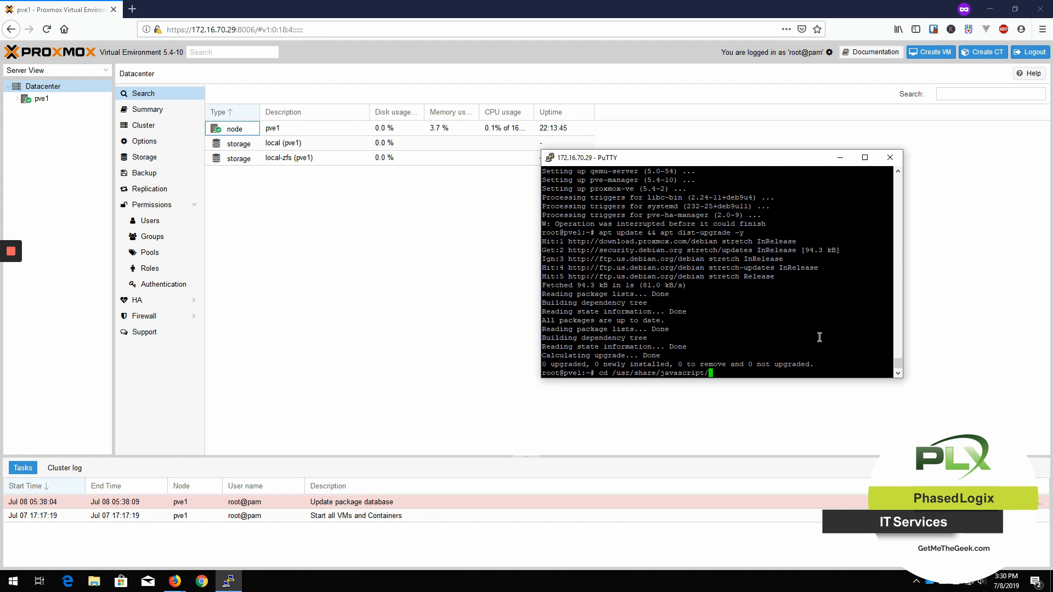
text(proxmox-widget-toolkit/)
text(ls)
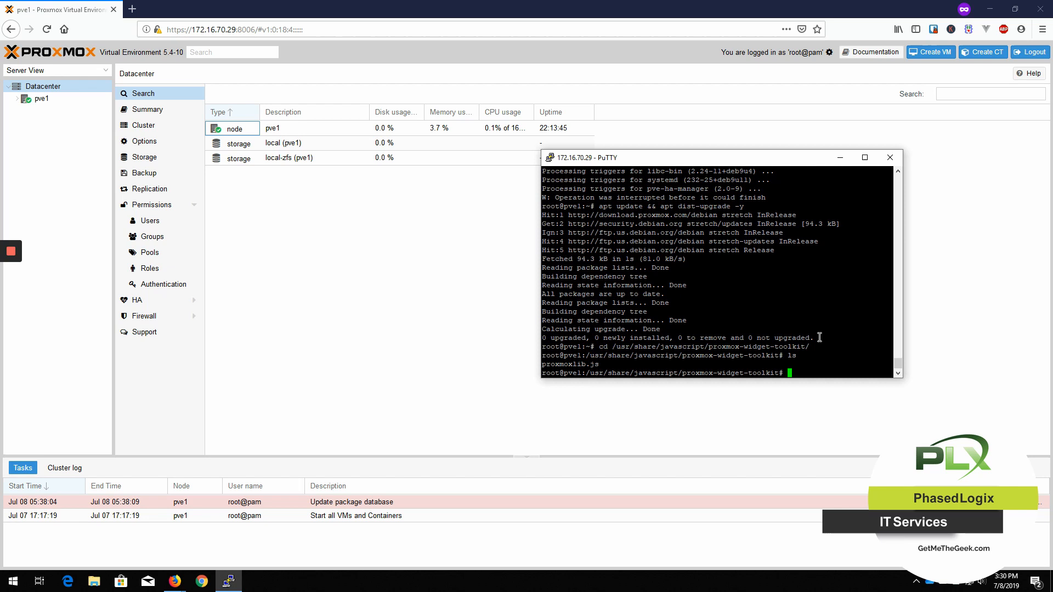
Copy proxmoxlib.js to proxmoxlib.js.bak as a backup.
text(cp)
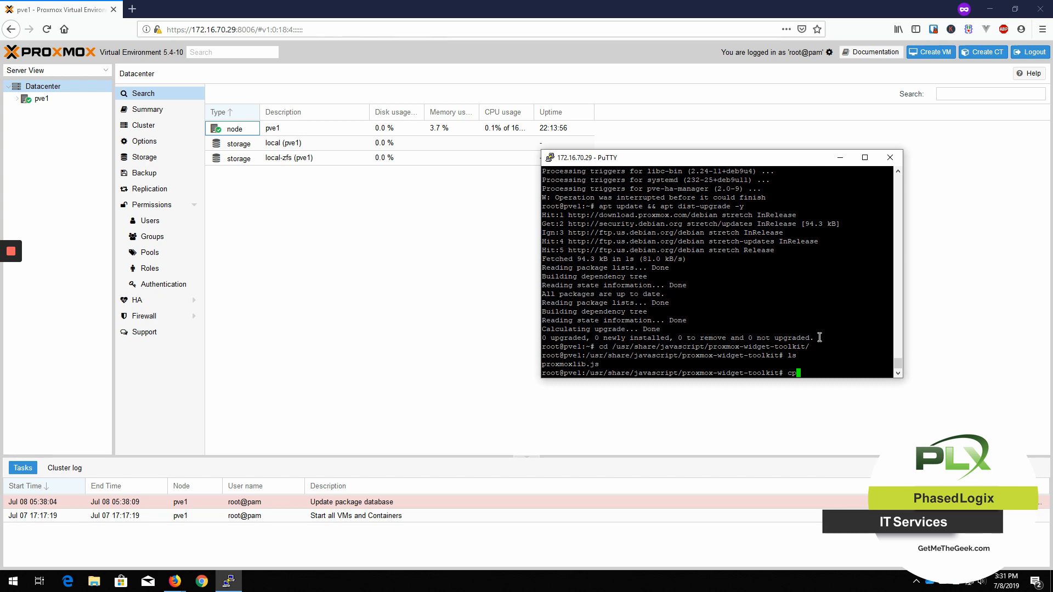
text(proxmoxlib.js)
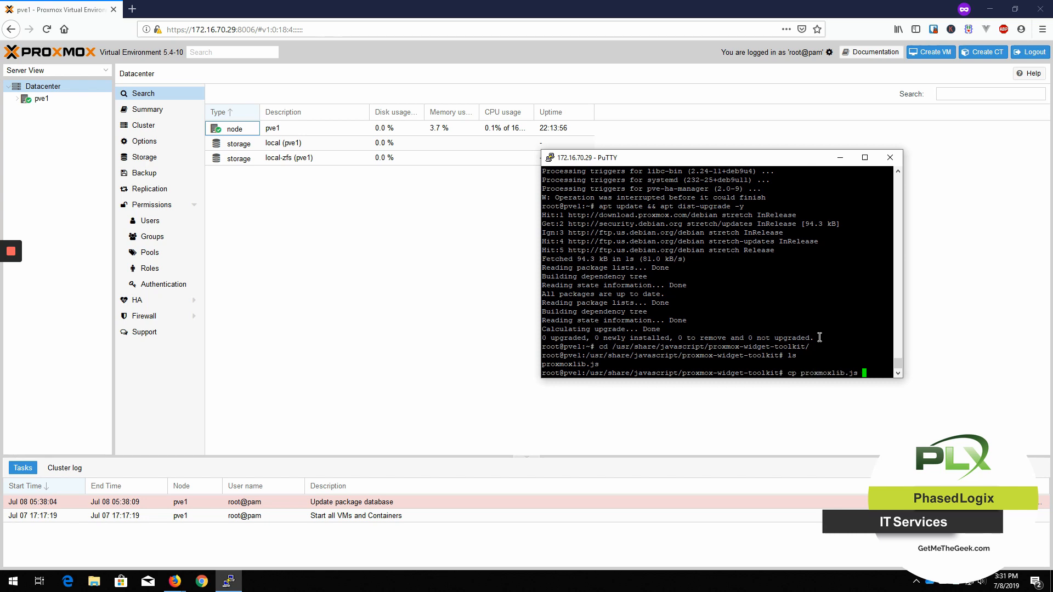
text(proxmoxlib.js)
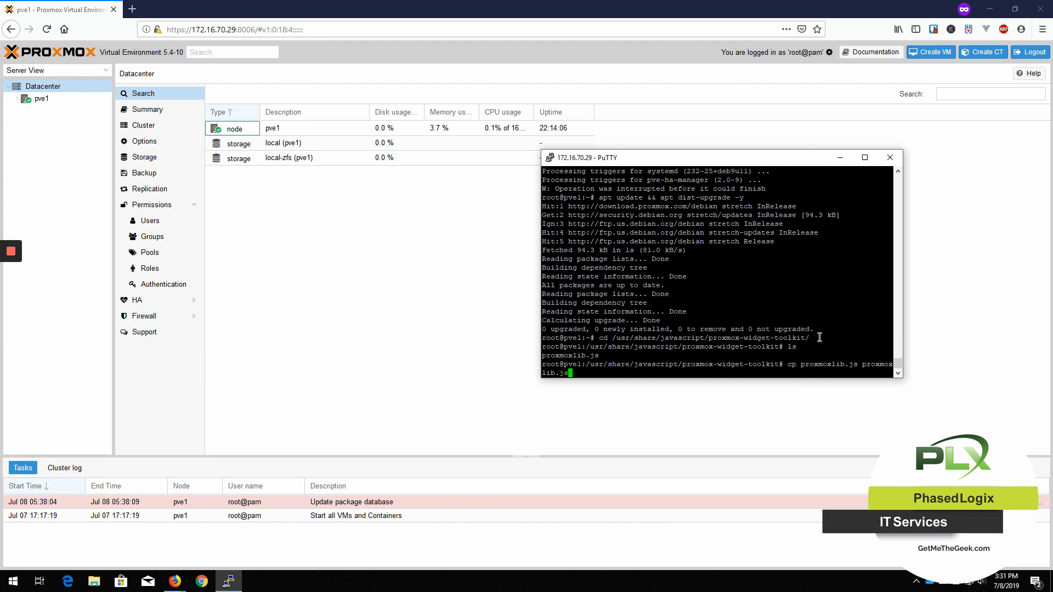
text(bak)
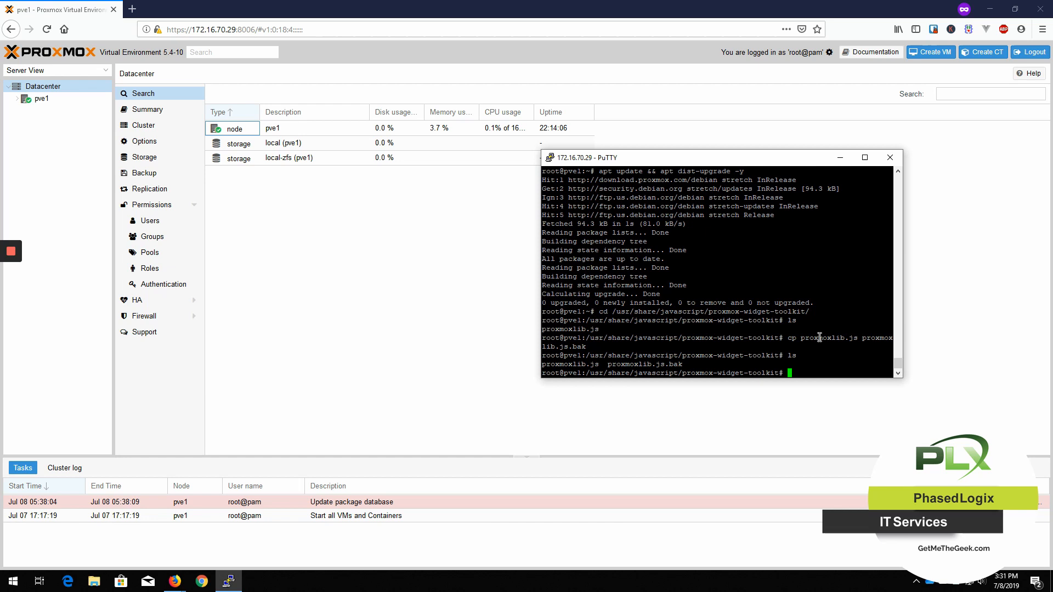
text(na)
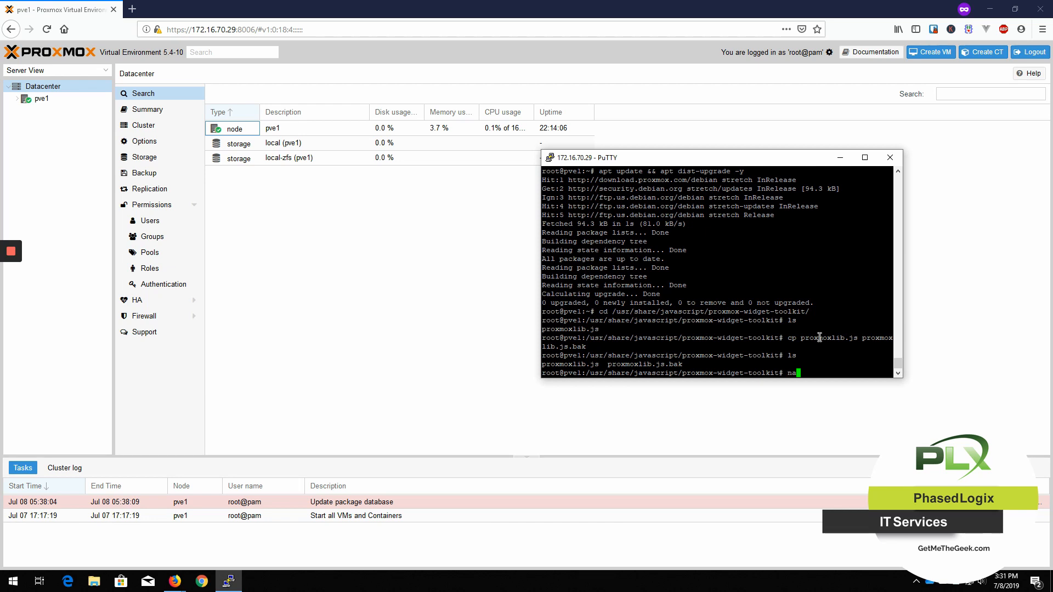
text(no)
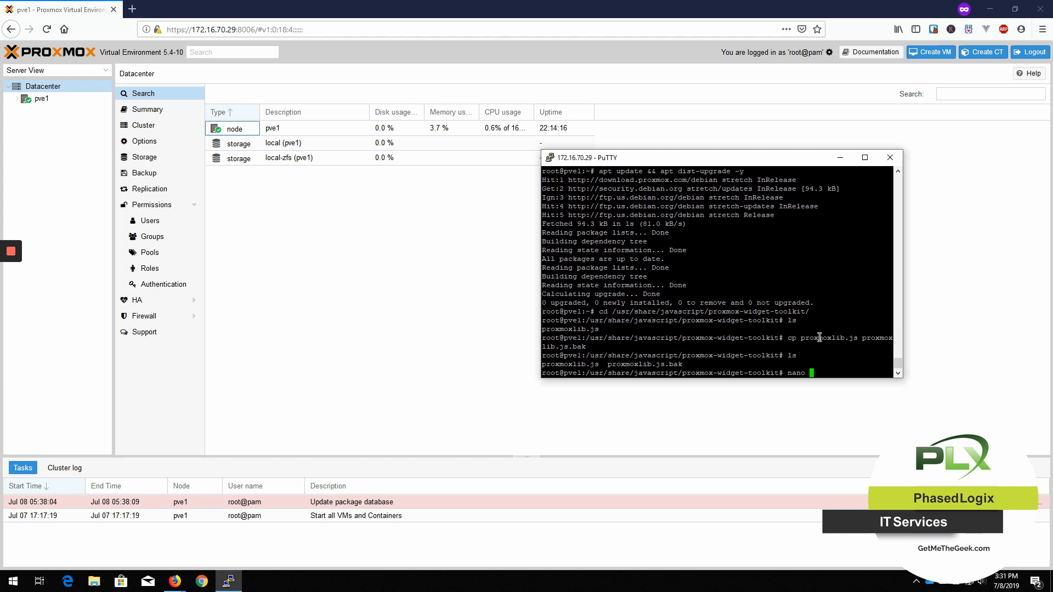
Open proxmoxlib.js in nano and search to the subscription check to set if (false).
text(proxmoxlib.js)
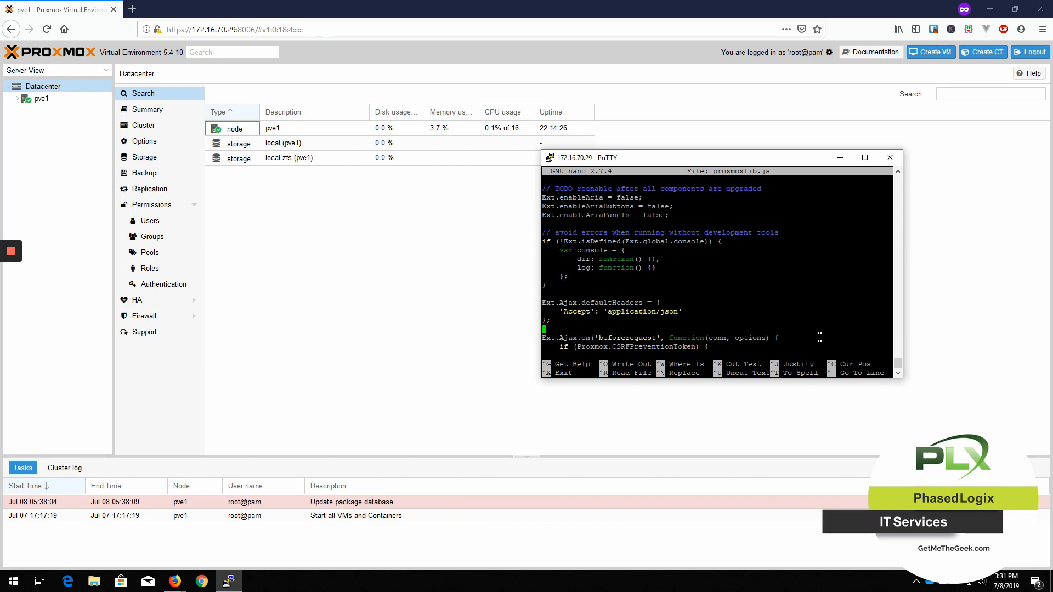
scroll(down, 3)
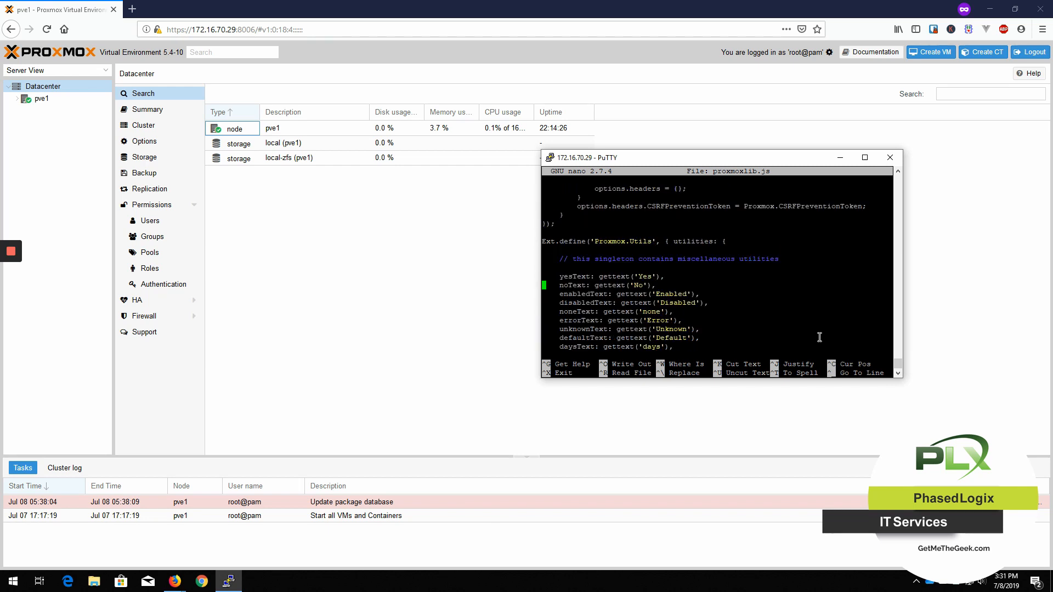
scroll(down, 3)
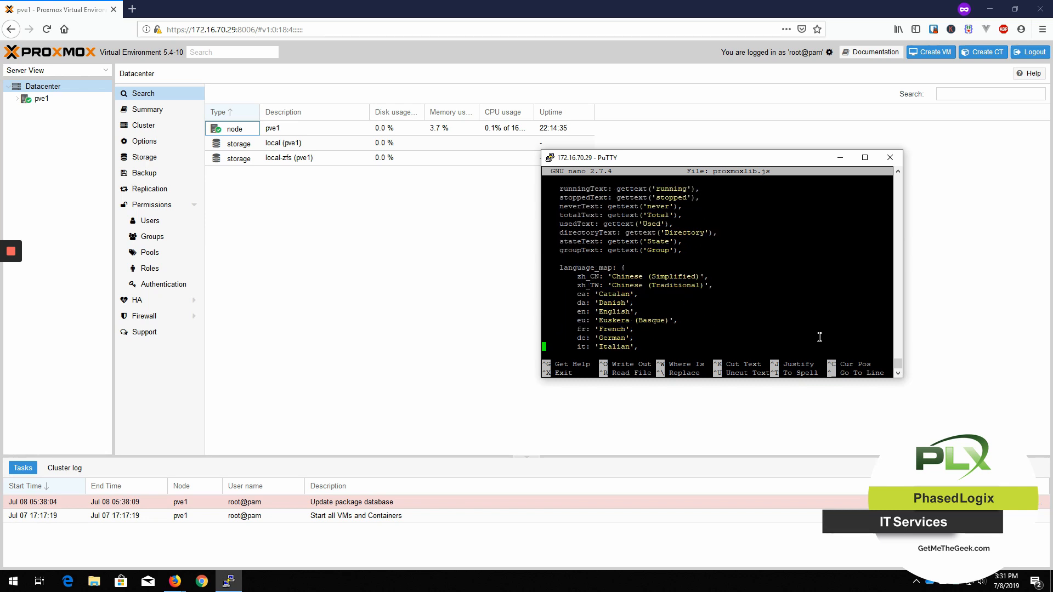
scroll(down, 3)
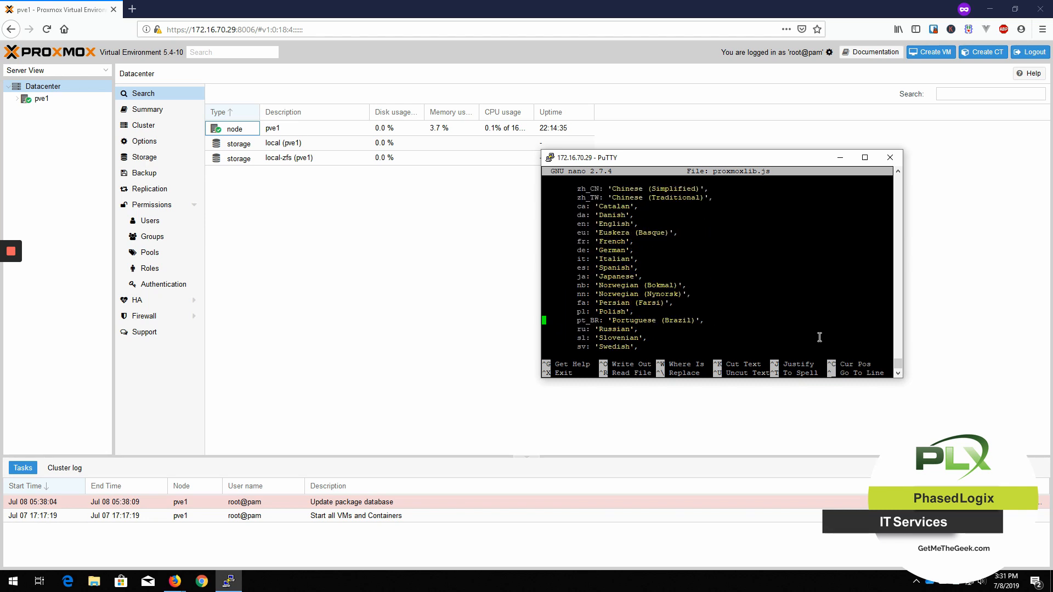
key(ctrl+w)
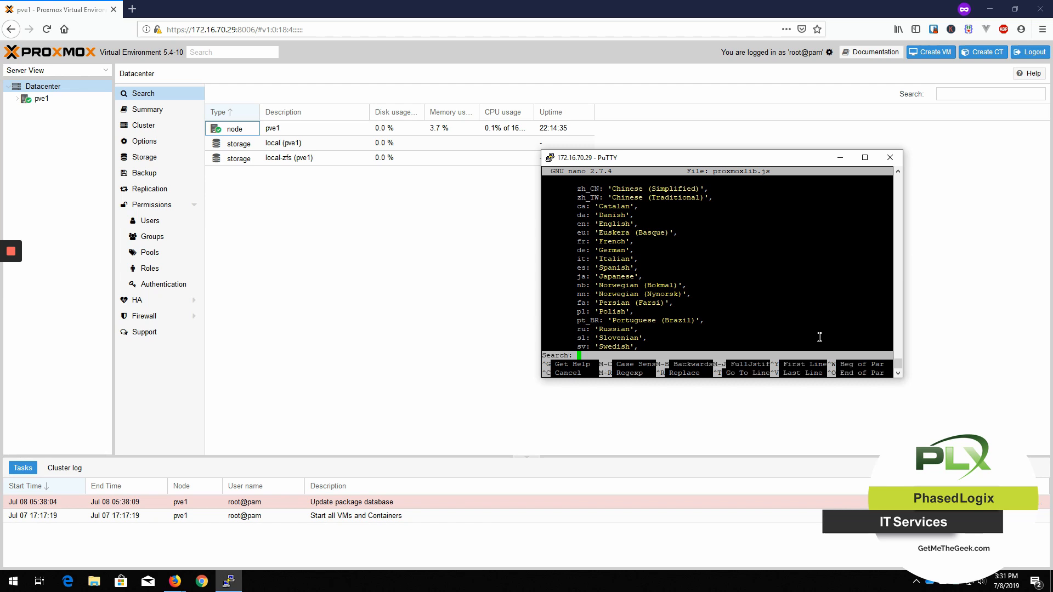
key(Enter)
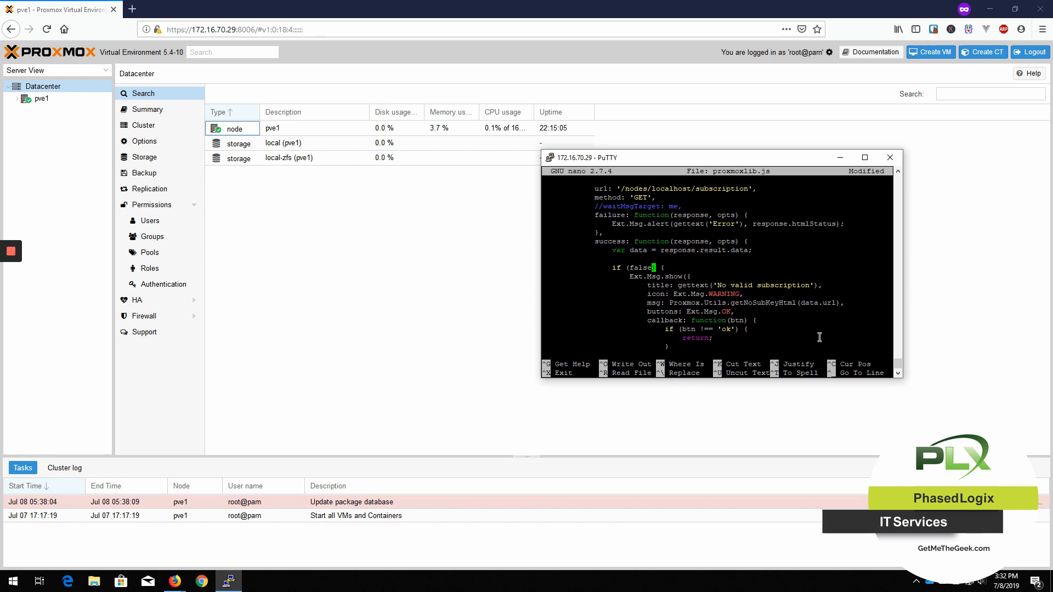
Save proxmoxlib.js, exit nano, then restart pveproxy.service from the root directory.
key(ctrl+x)
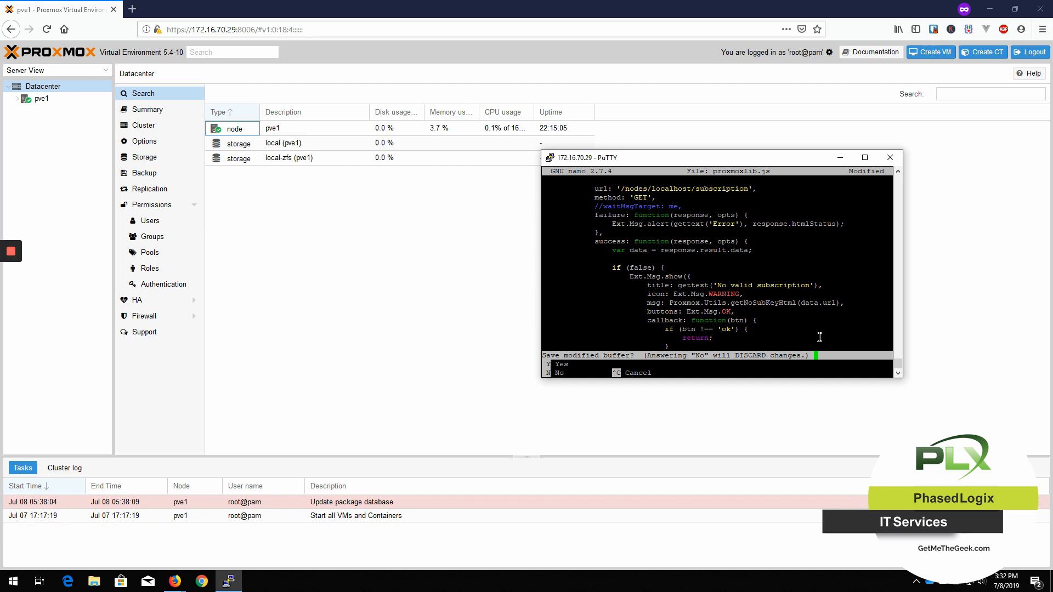
key(n)
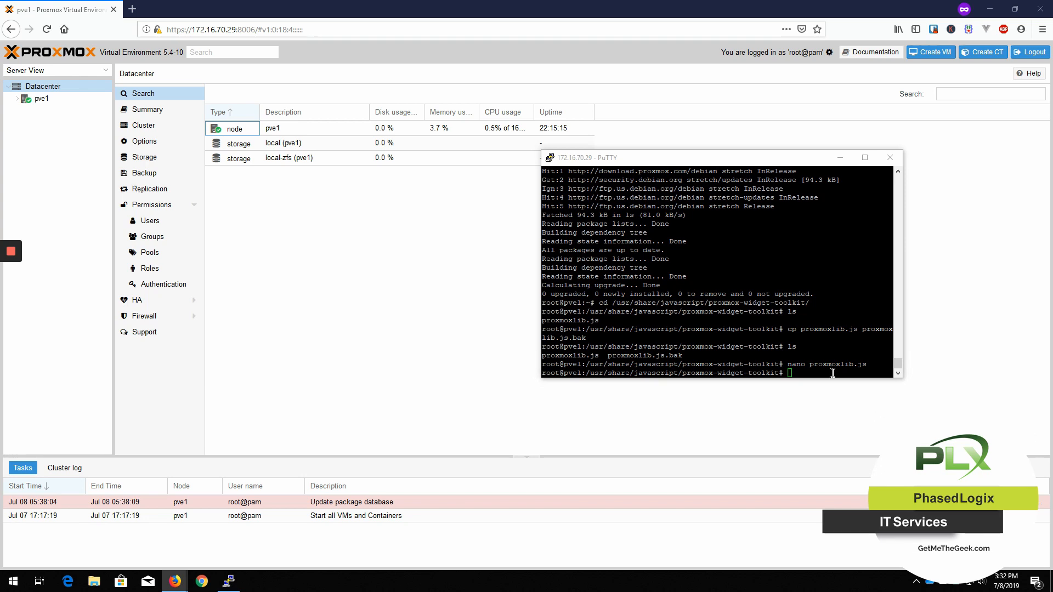
text(cd /)
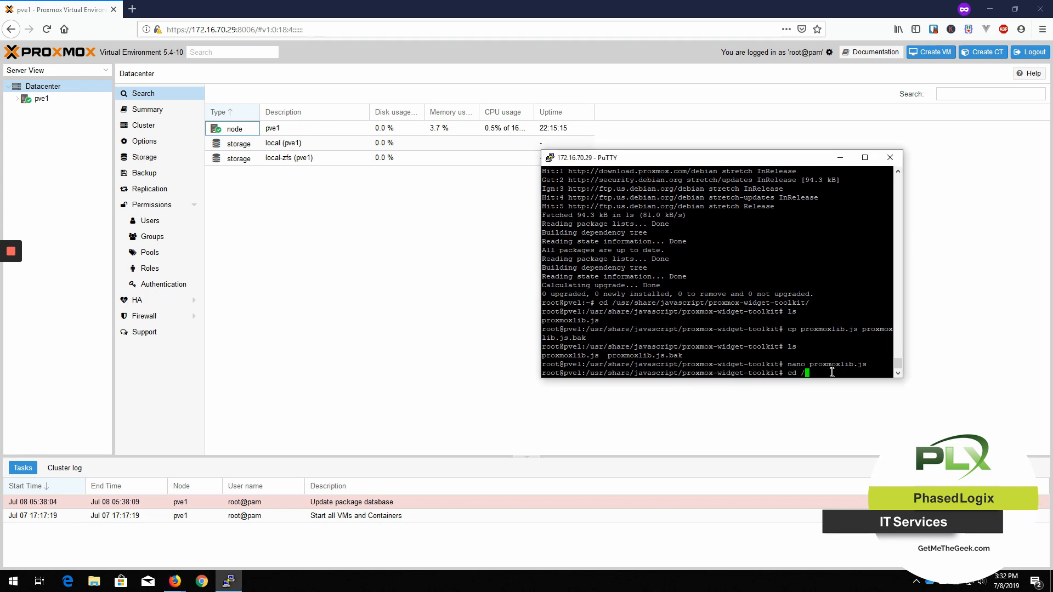
text(systemctl restart pveproxy.service)
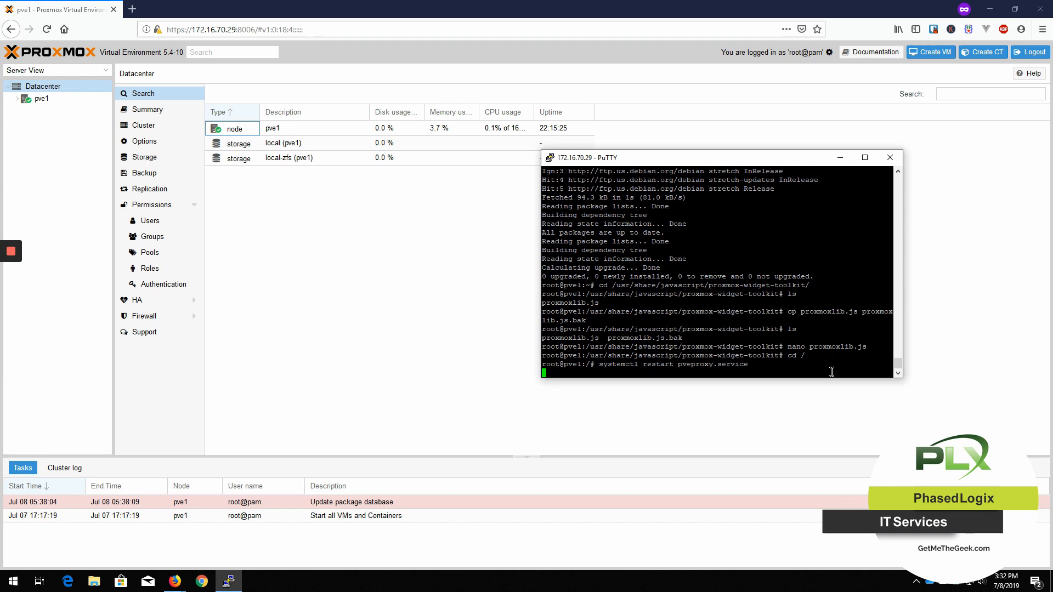
key(Return)
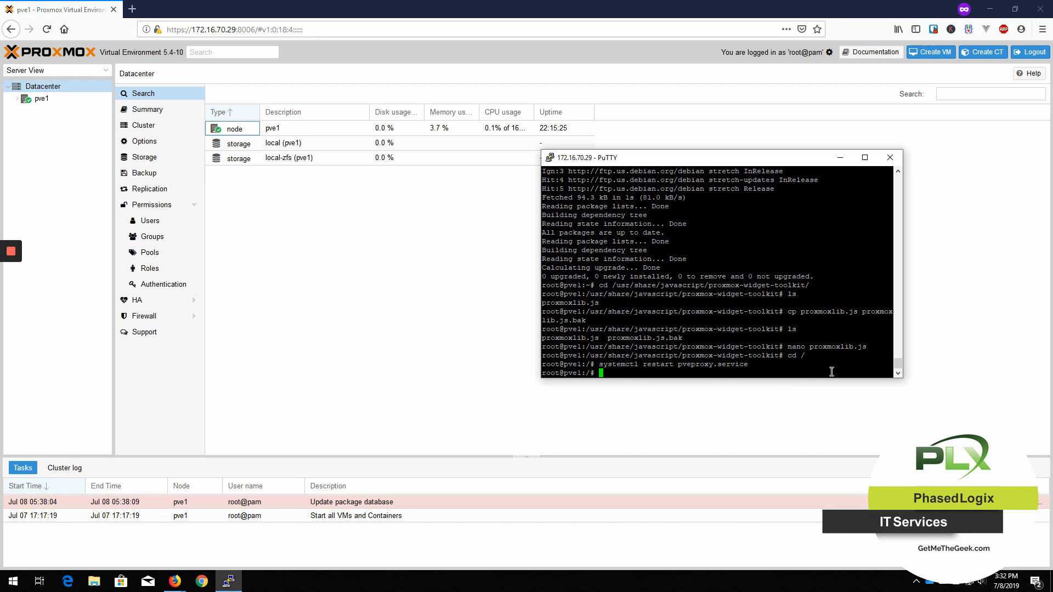
mouse_move(146, 108)
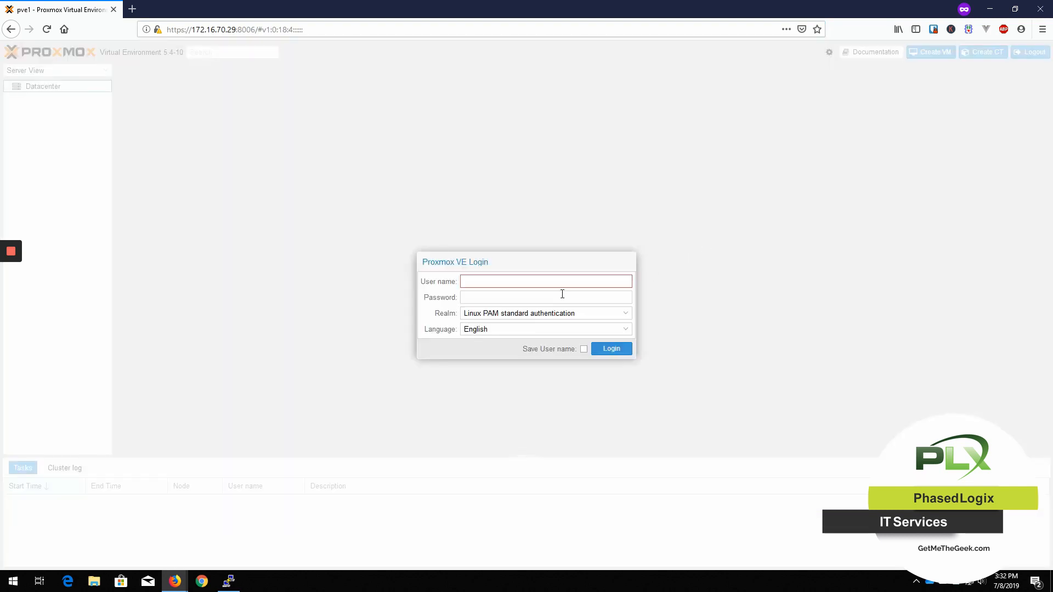
Log back into the Proxmox web interface as user root with the password.
click(46, 29)
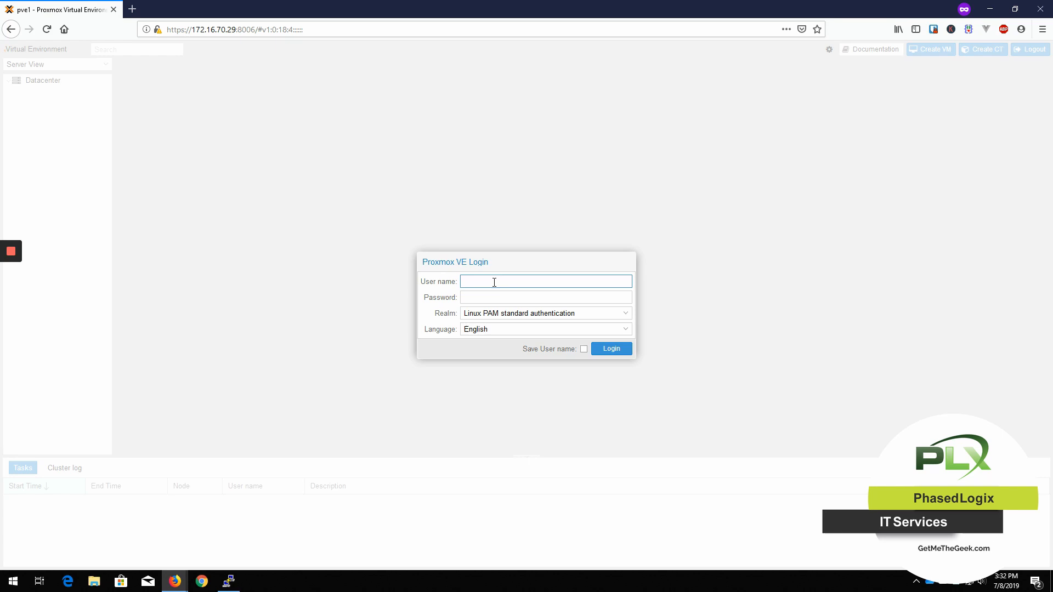
text(root)
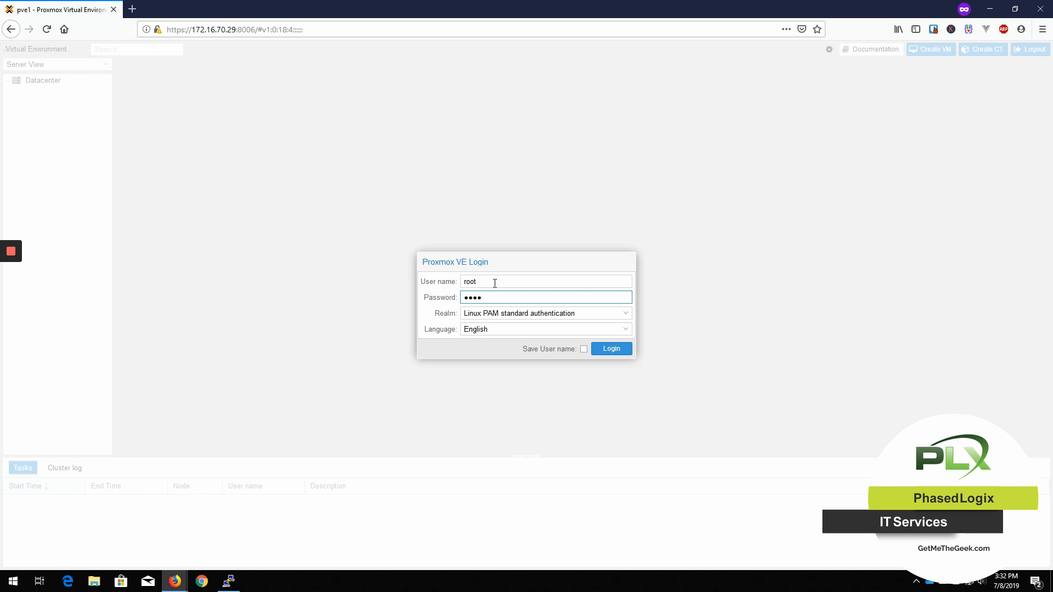
click(610, 349)
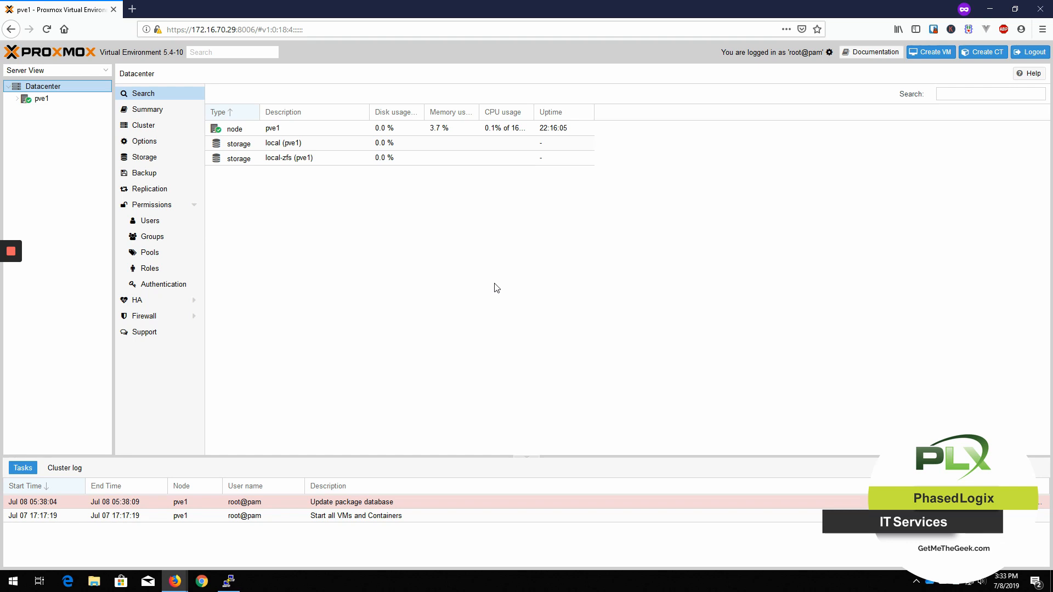
mouse_move(400, 155)
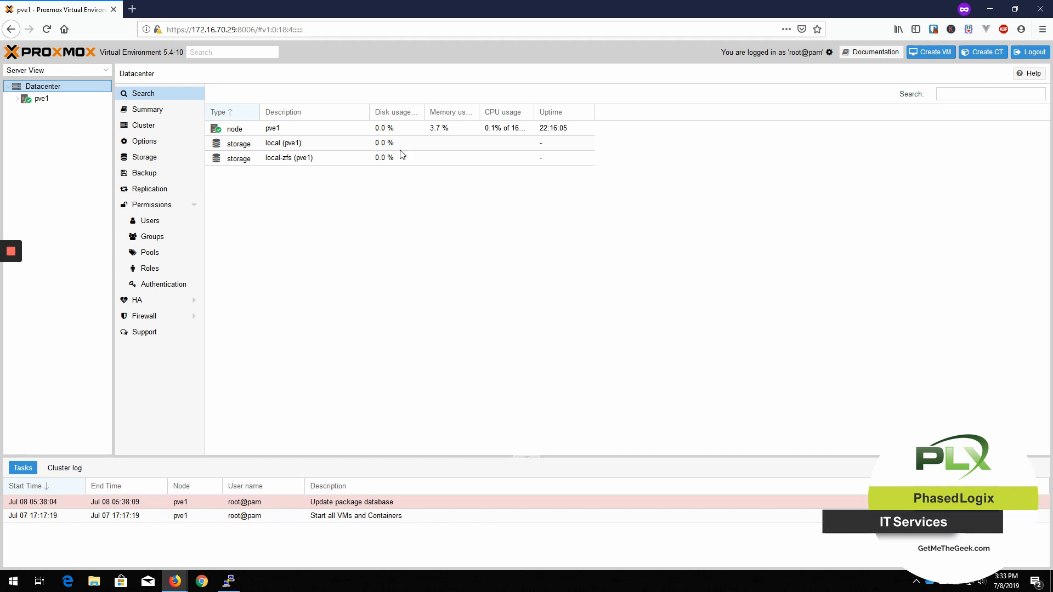
Refresh the package database from node pve1's Updates panel.
click(42, 99)
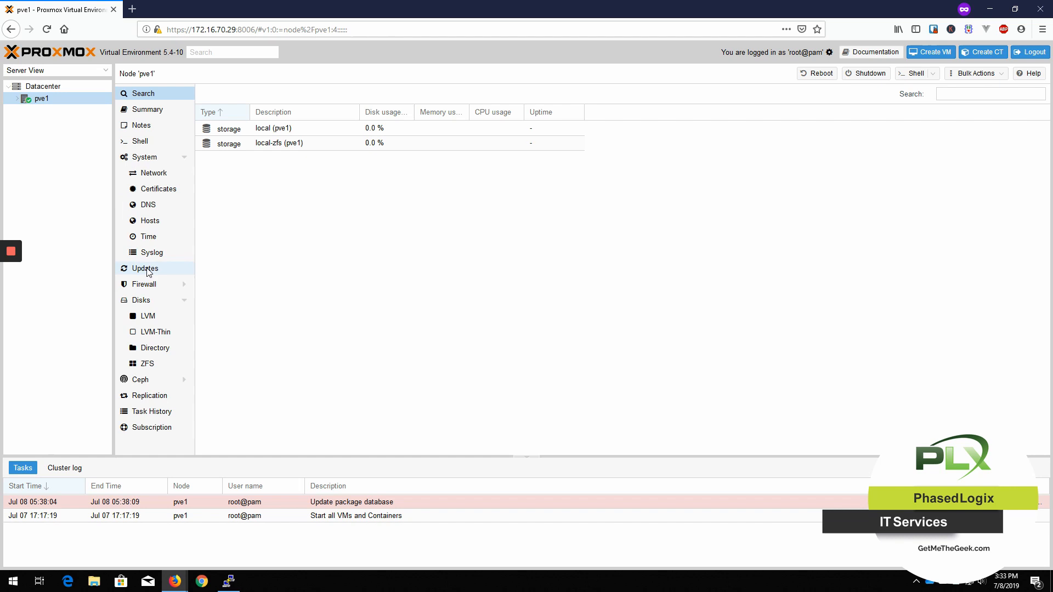
click(144, 268)
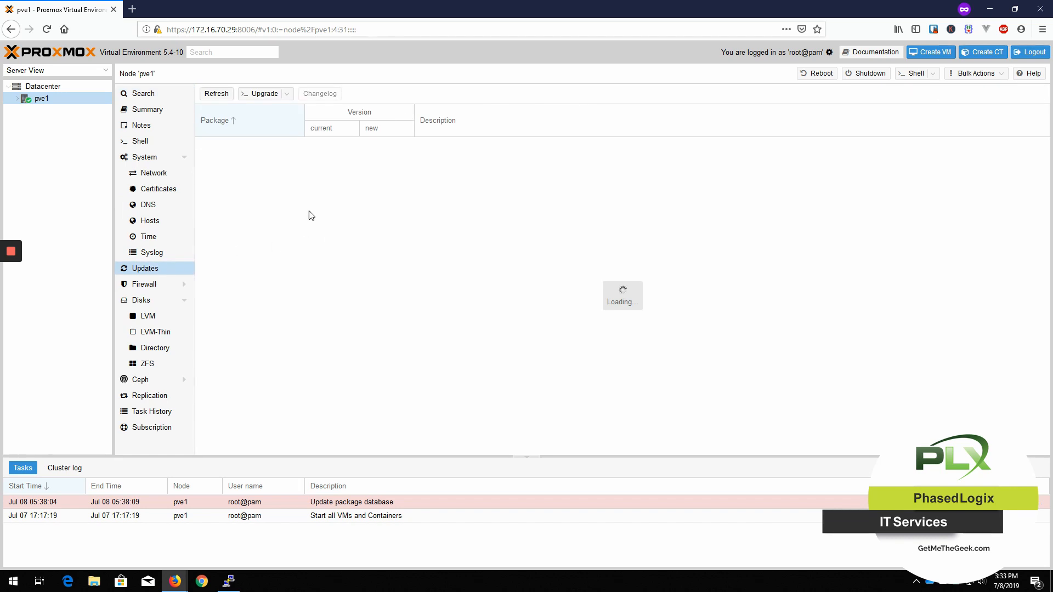
click(216, 93)
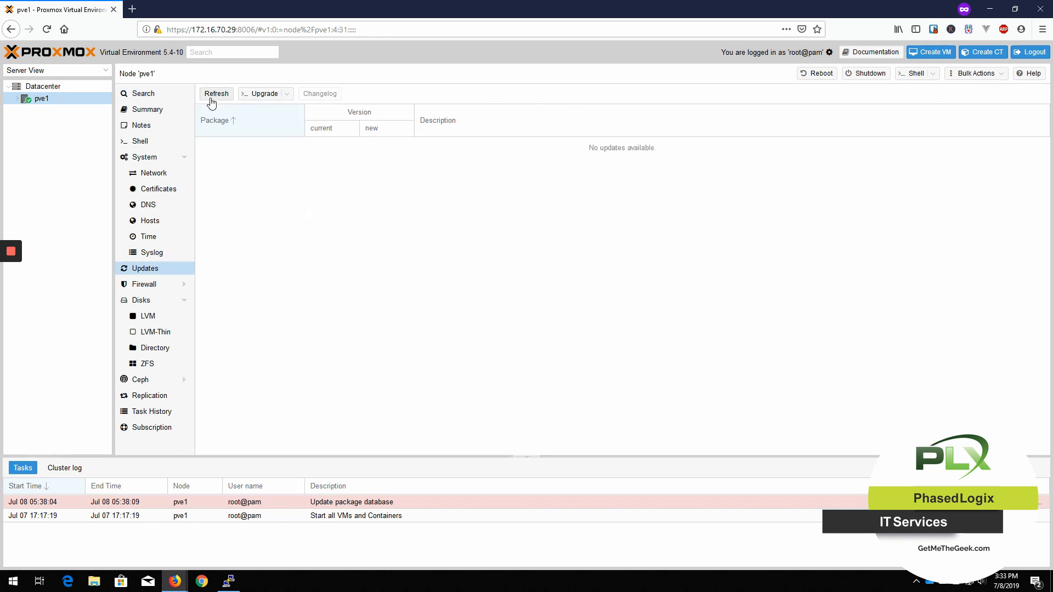
click(216, 93)
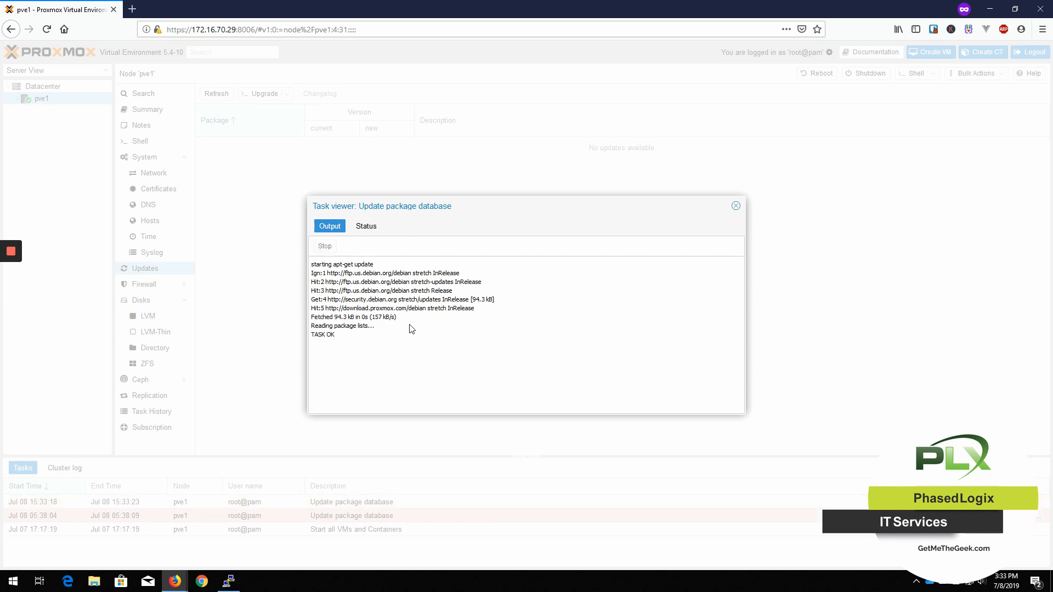
Confirm the refresh task finished OK, then open and dismiss the Upgrade dropdown.
click(366, 225)
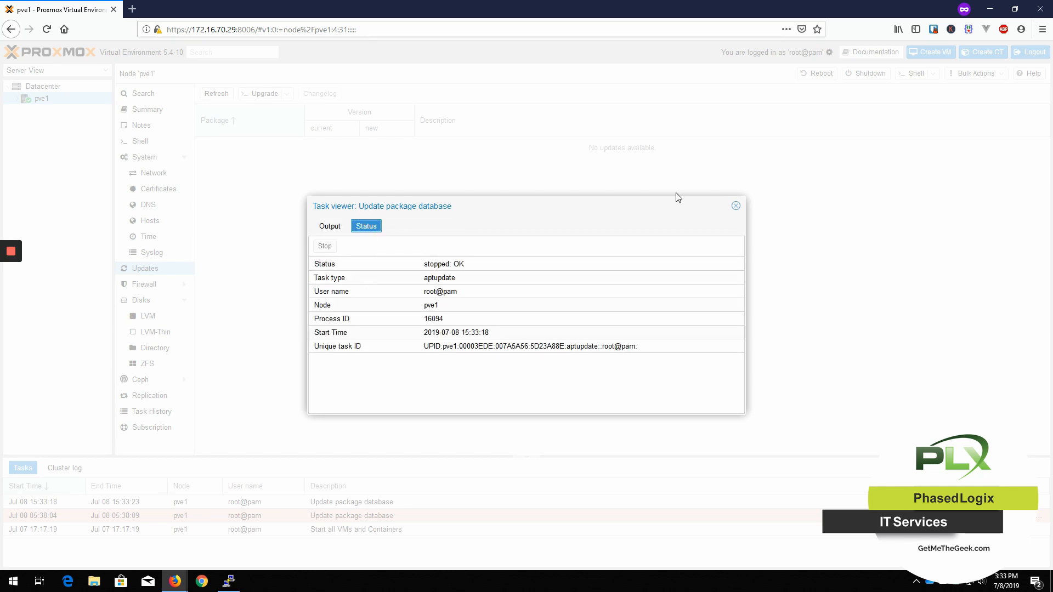
click(735, 206)
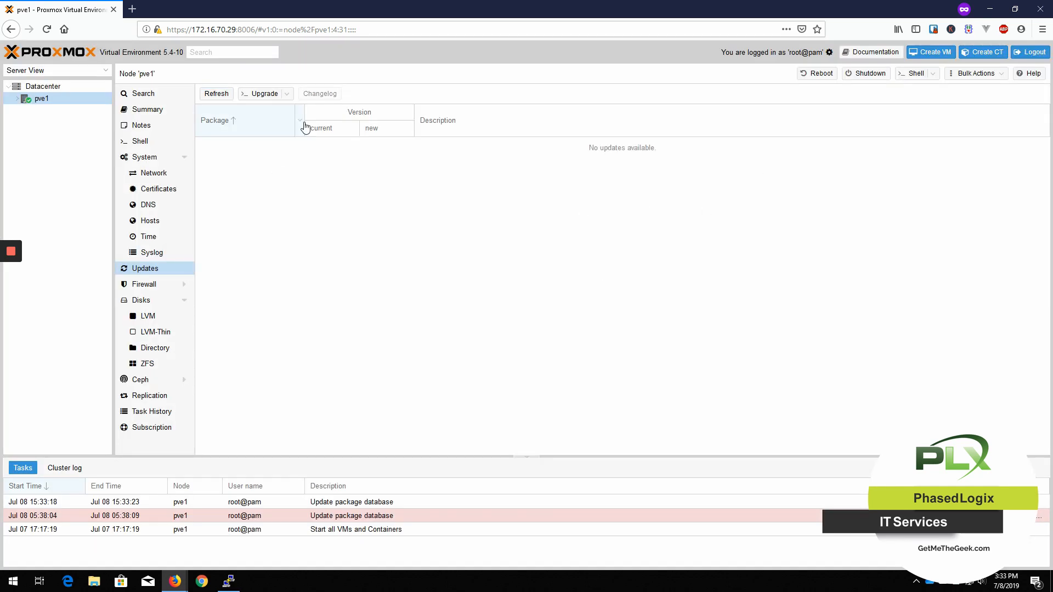
click(287, 94)
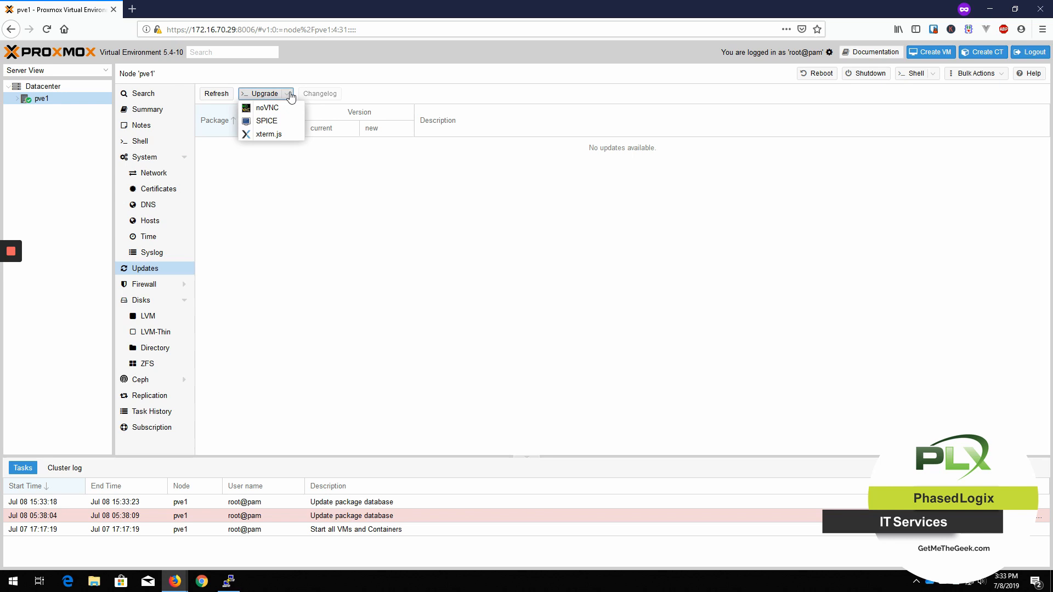
click(289, 227)
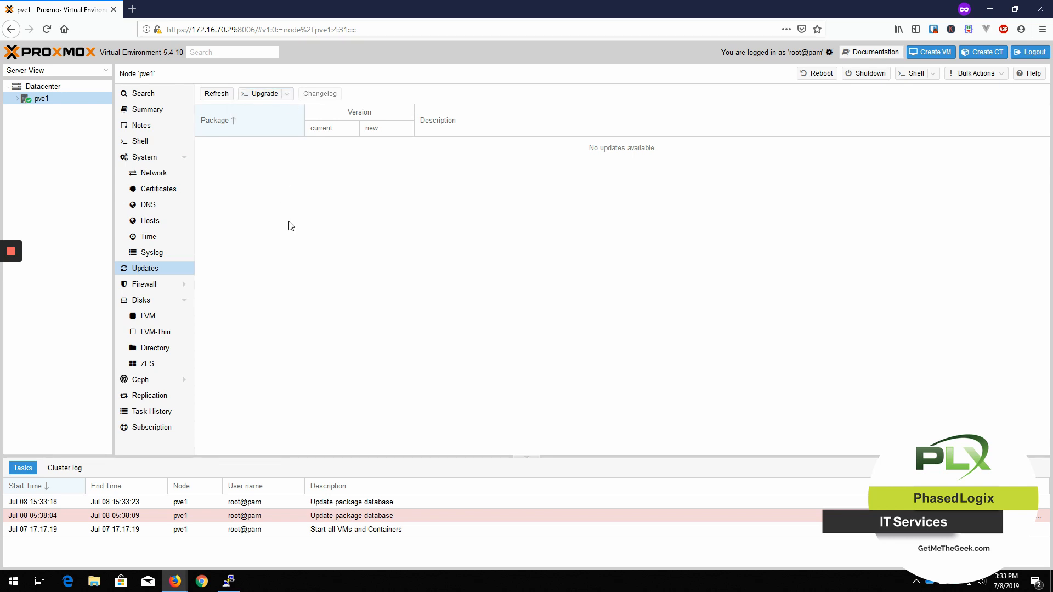
mouse_move(645, 327)
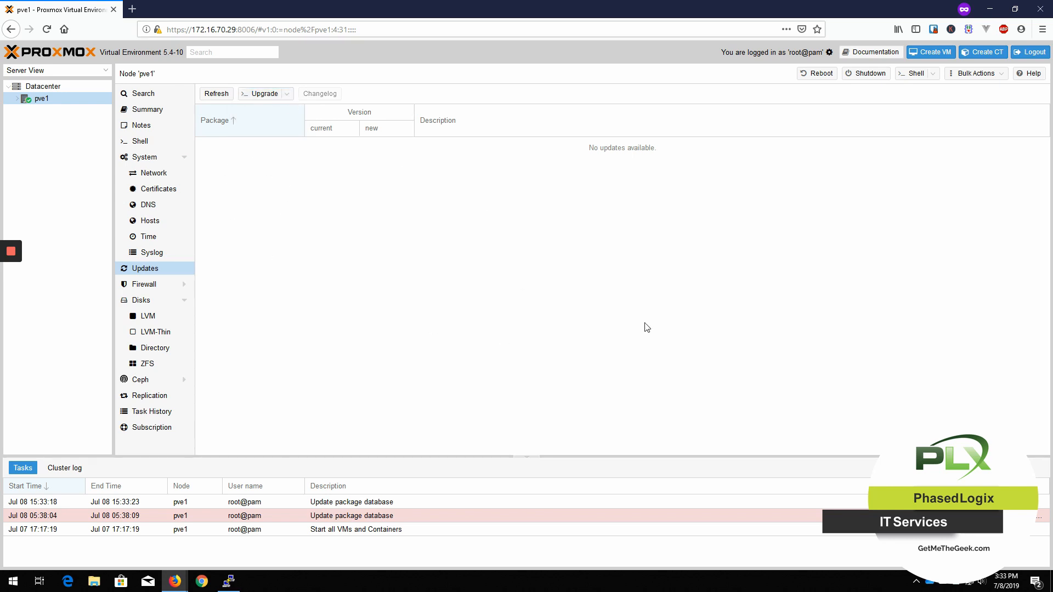